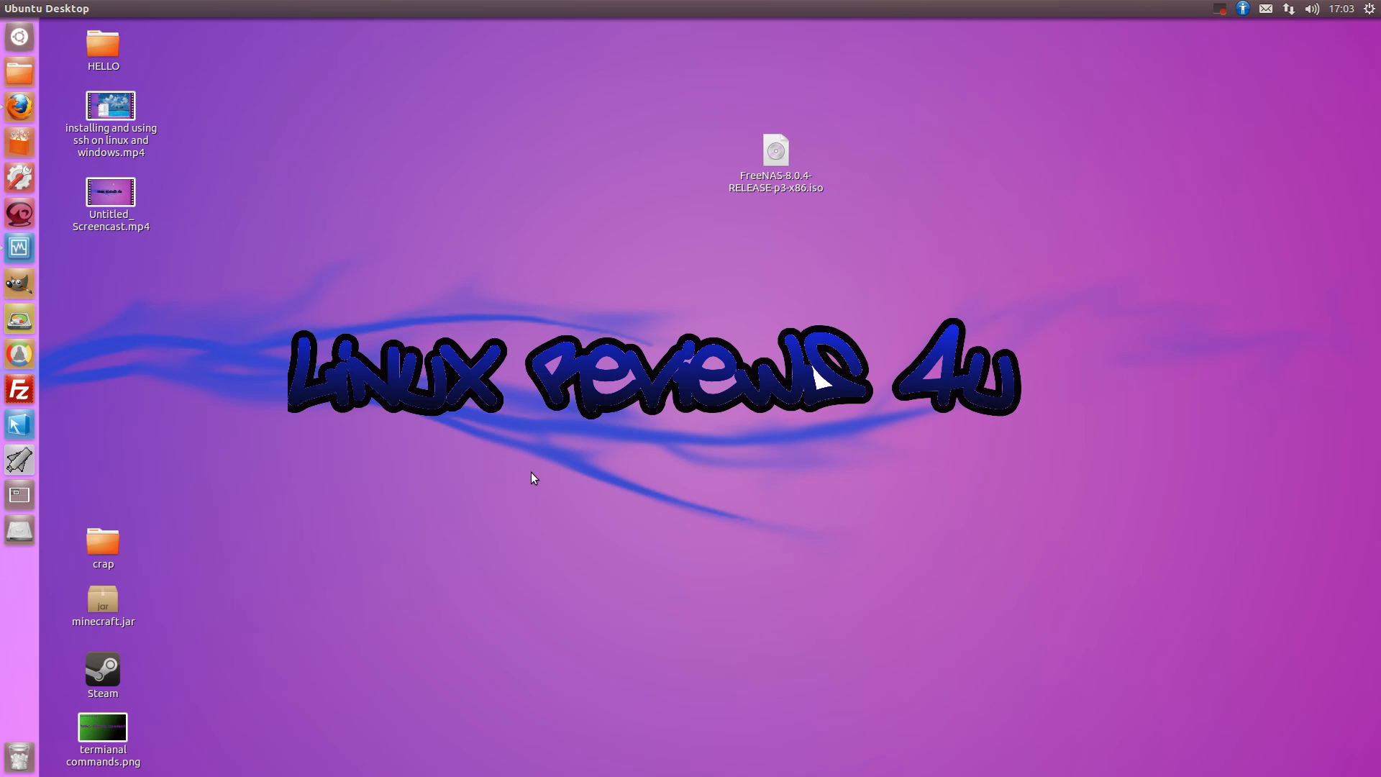
mouse_move(19, 36)
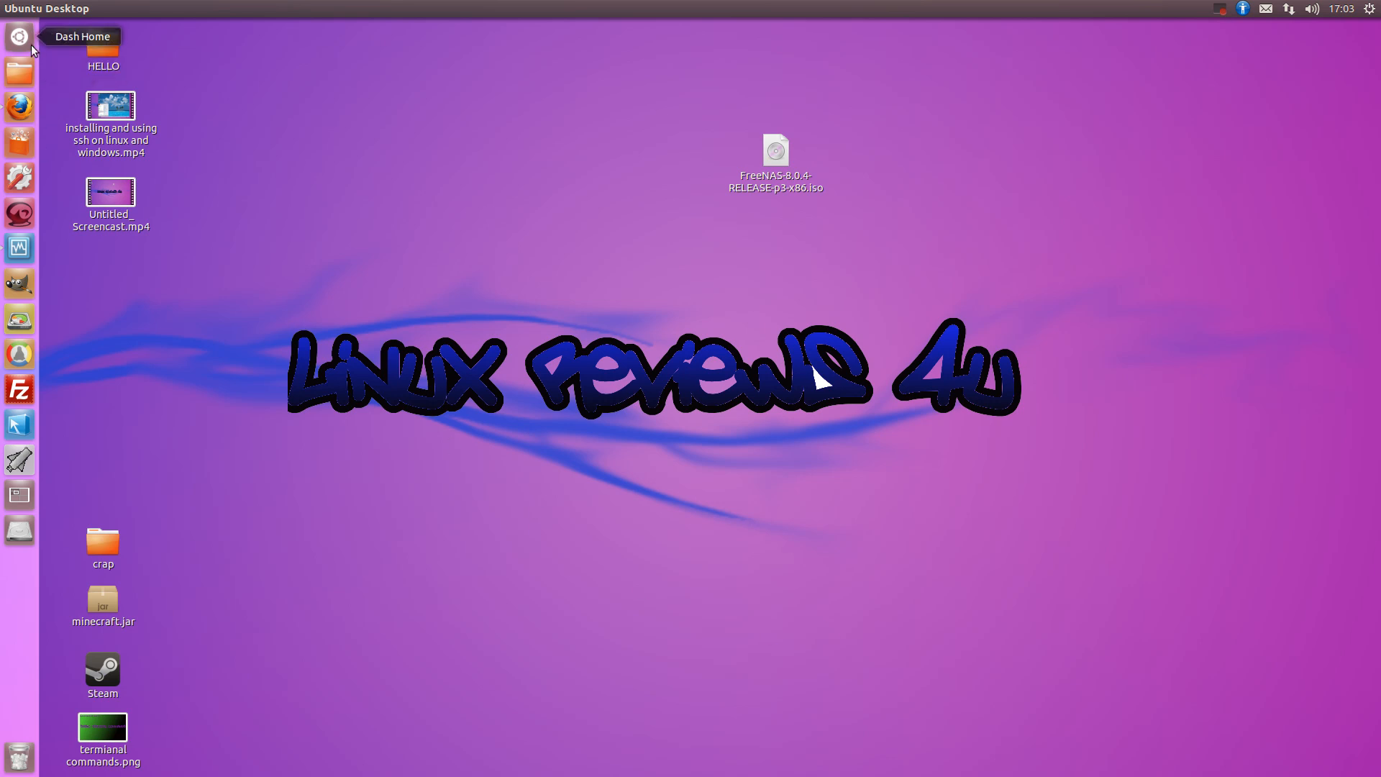
Search the Dash for "disk" to list disk applications
type("disk")
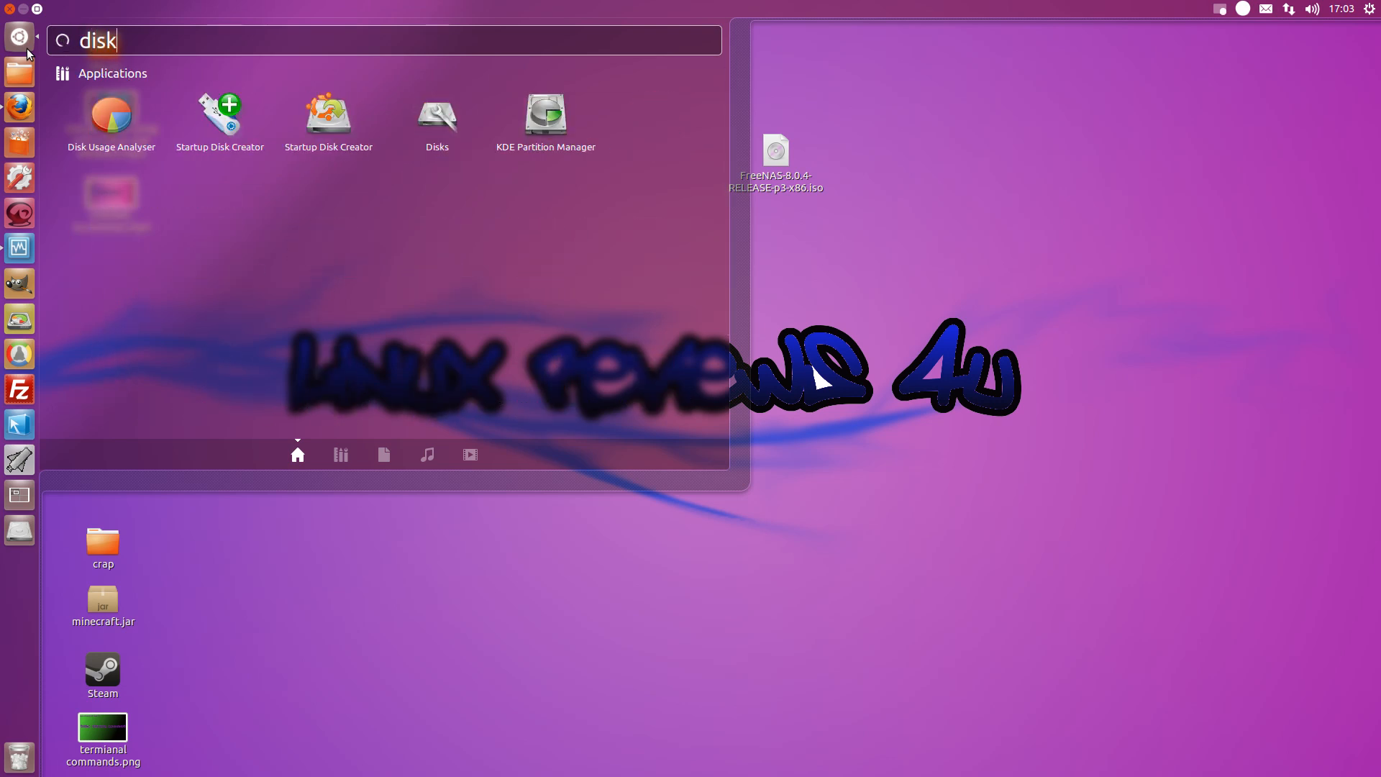
mouse_move(328, 110)
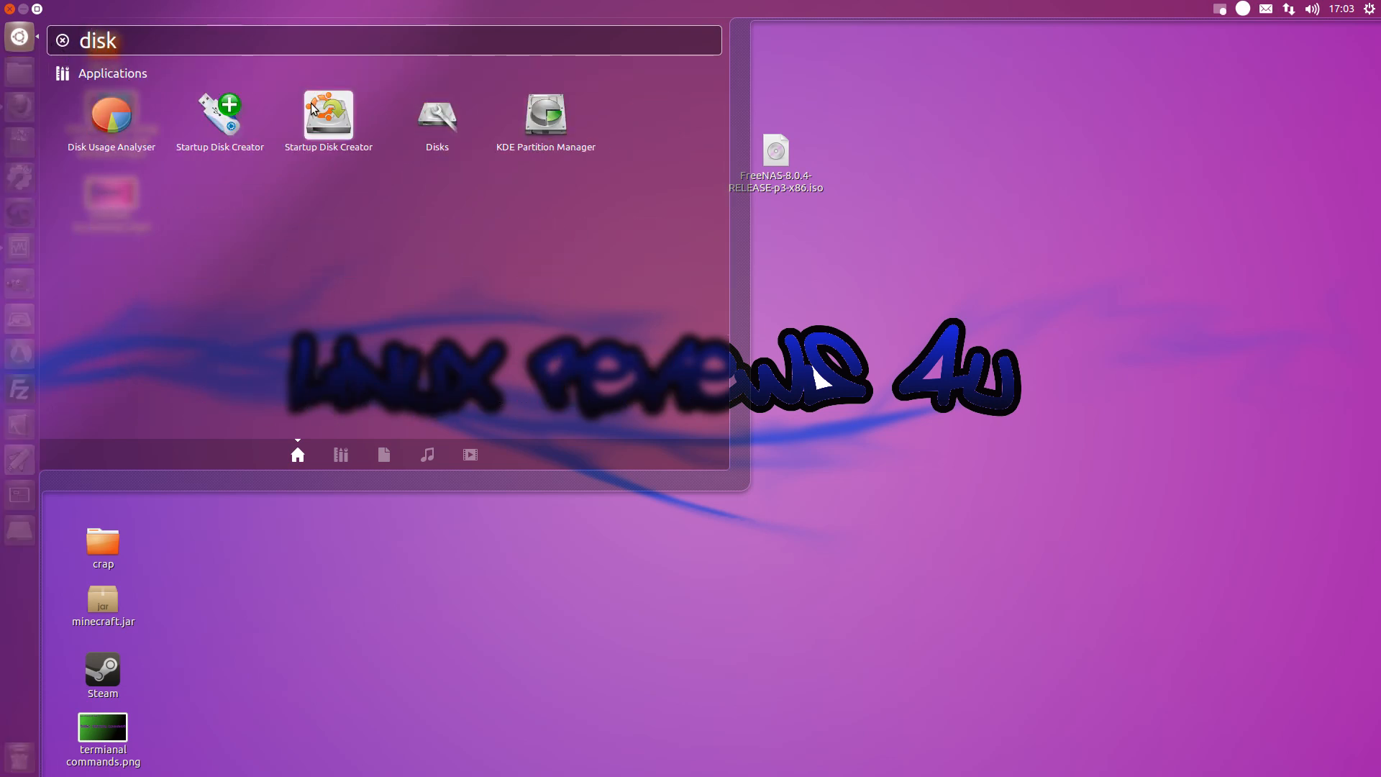
mouse_move(437, 115)
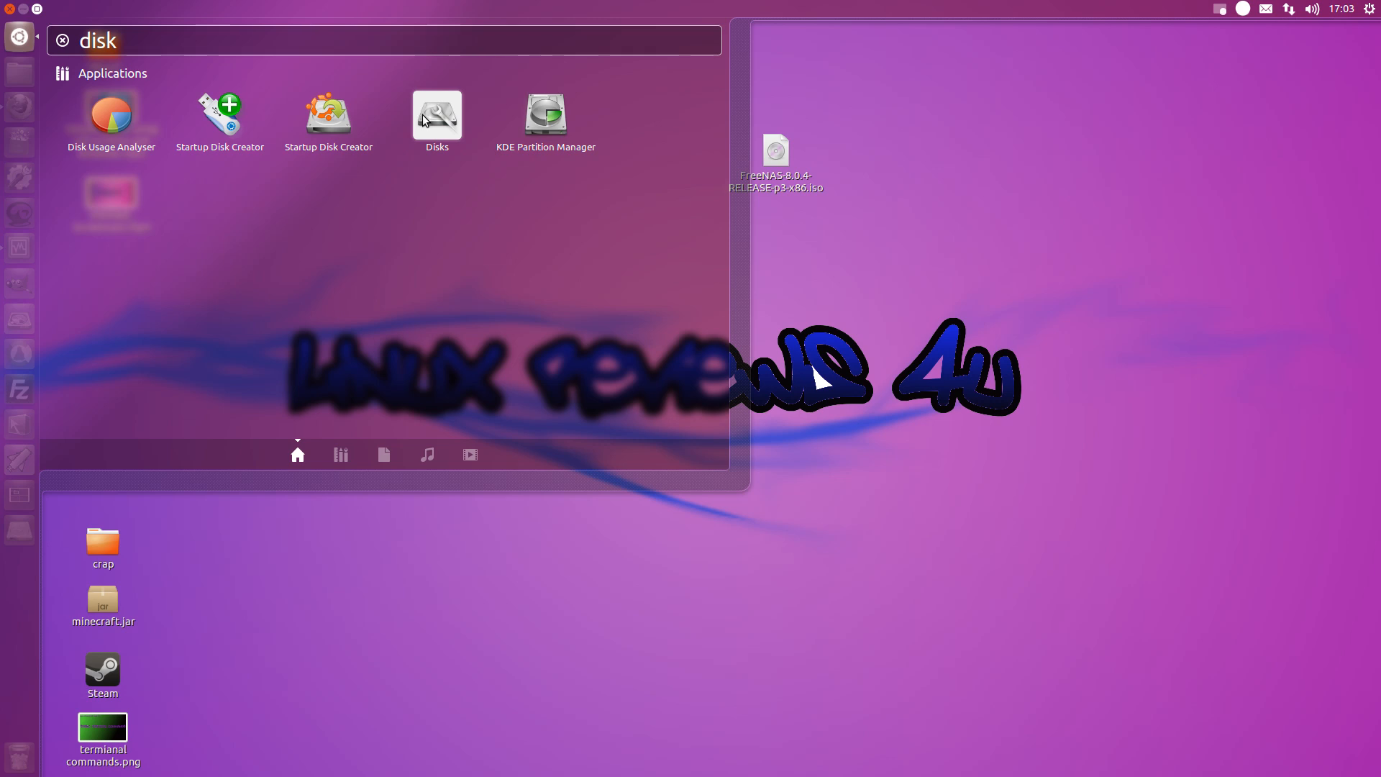
Launch Disks and select the 750 GB Hard Disk (/dev/sdb)
left_click(436, 115)
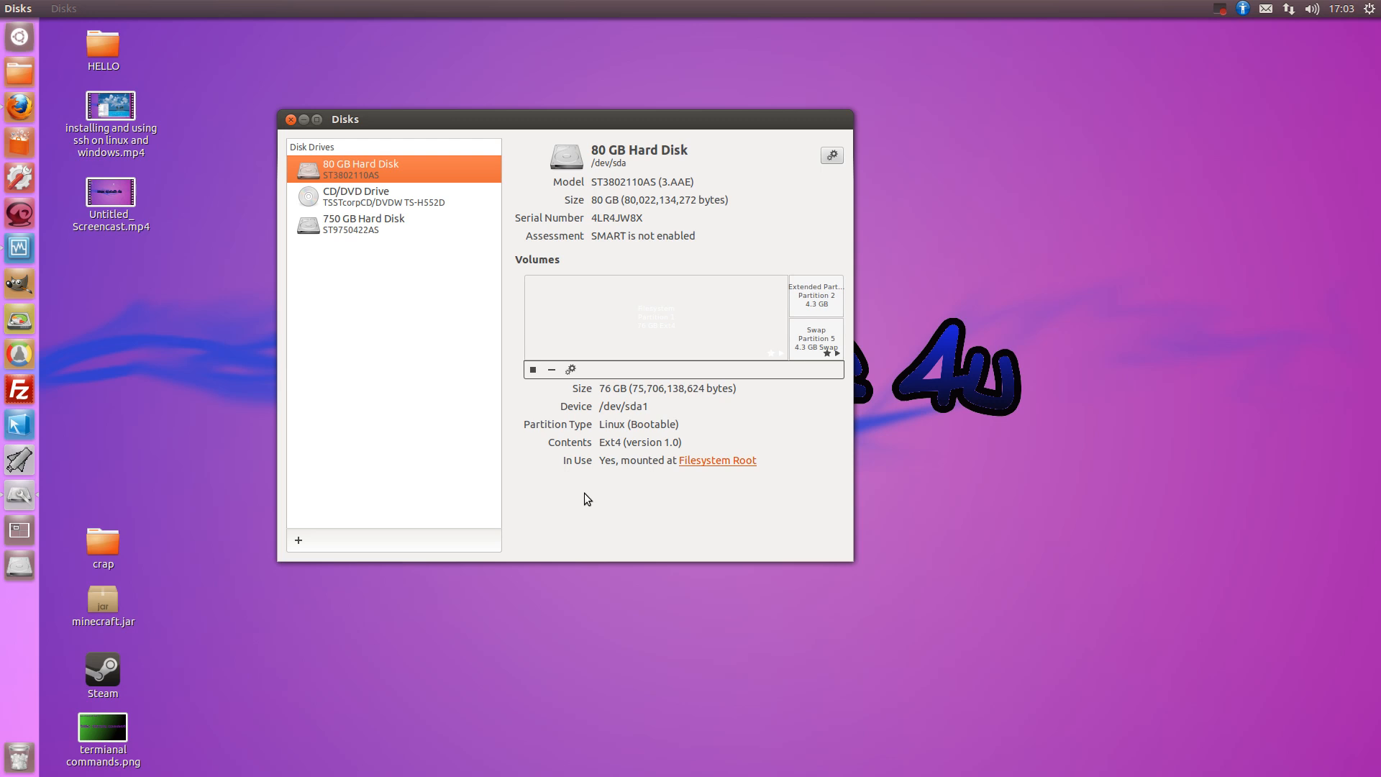
mouse_move(355, 206)
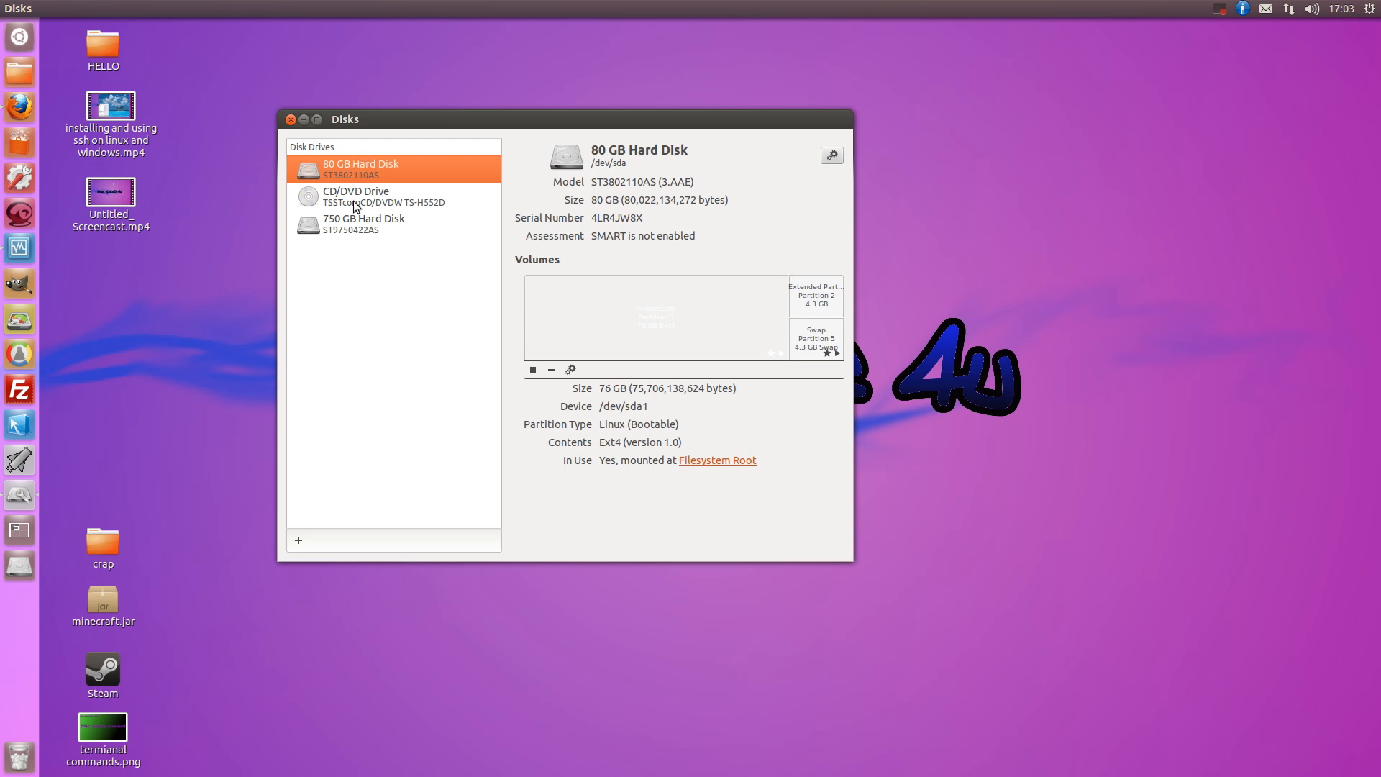
mouse_move(432, 238)
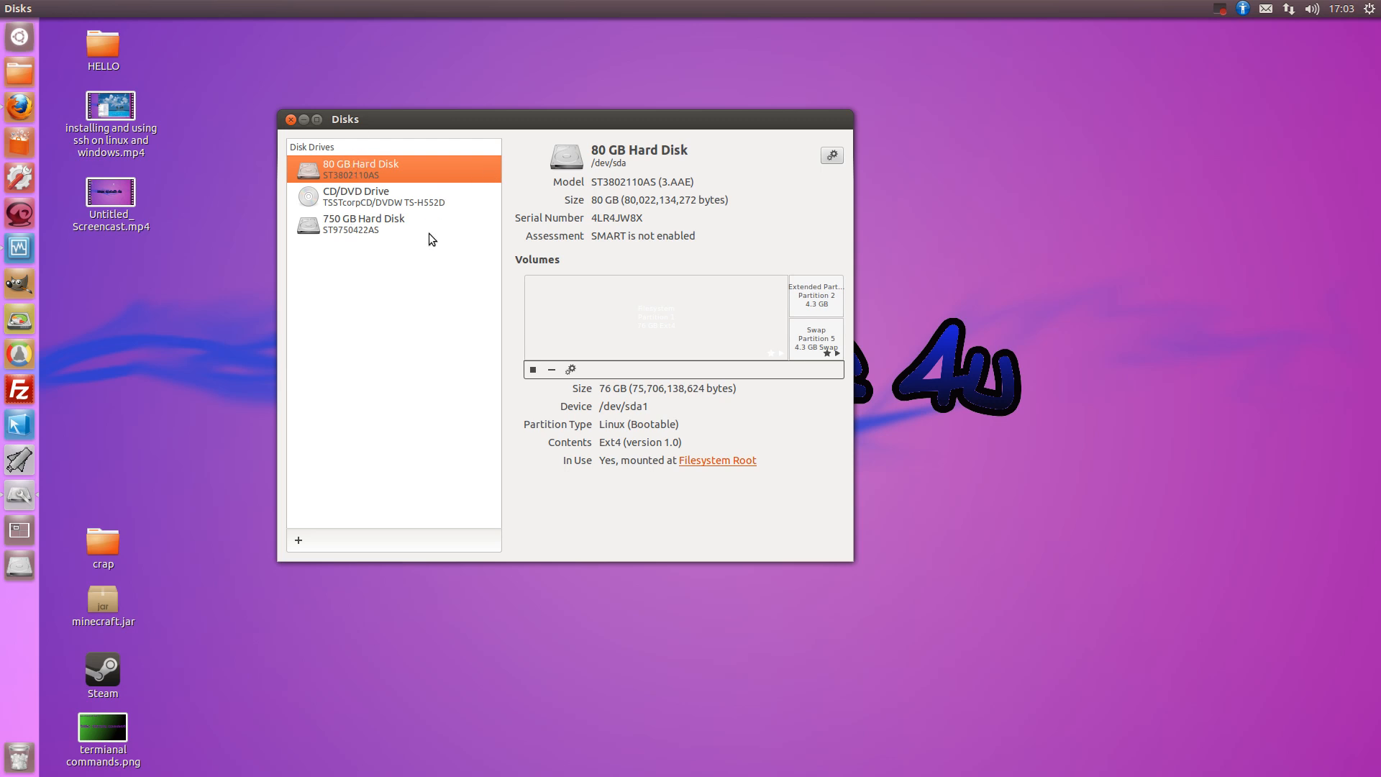
left_click(364, 223)
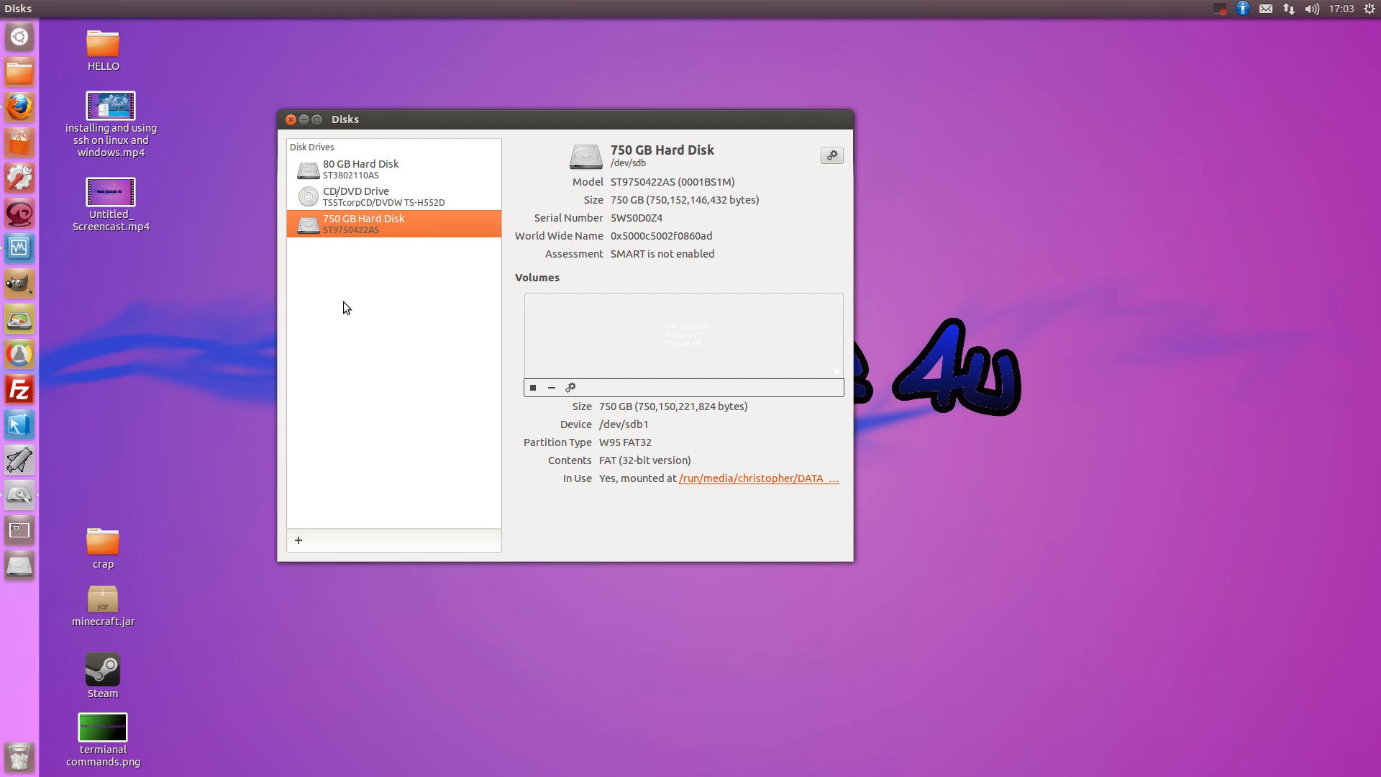
mouse_move(821, 180)
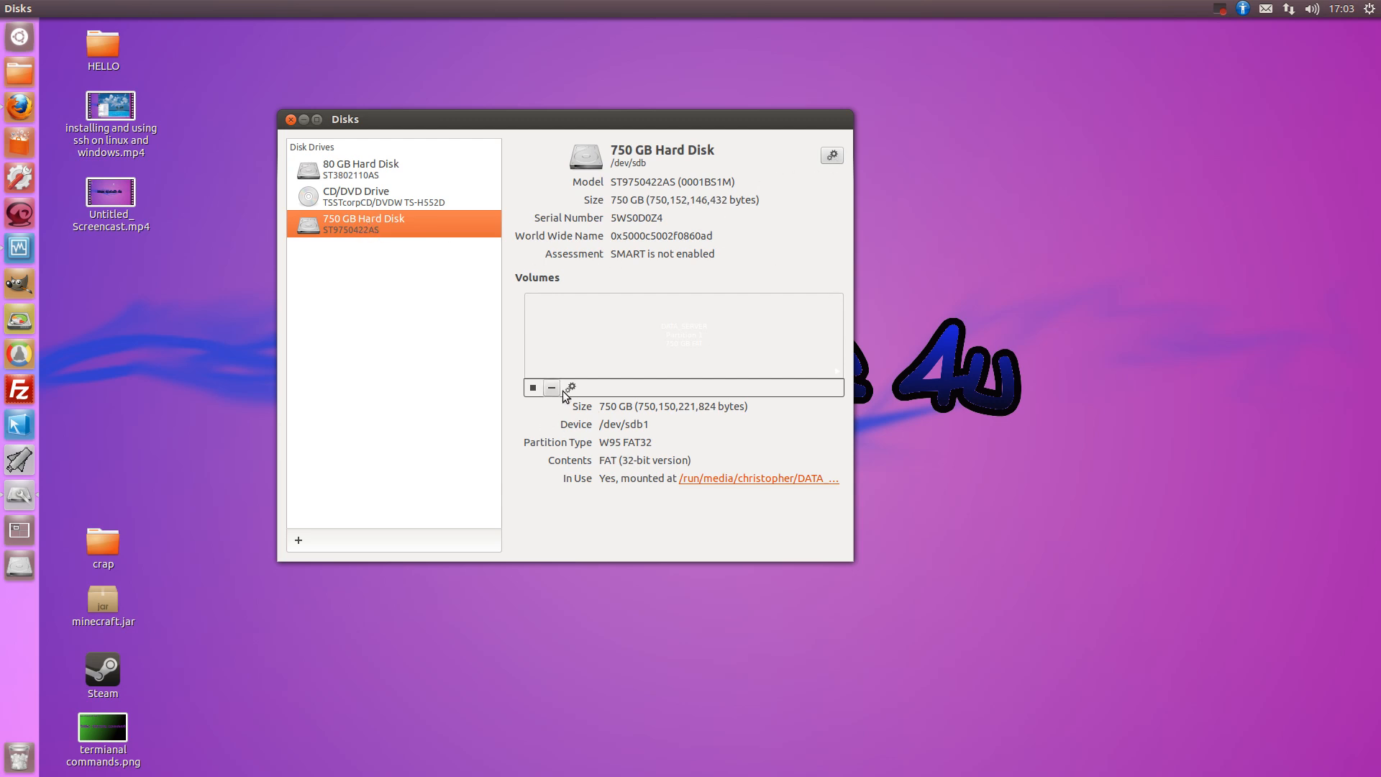
Format the 750 GB partition as FAT with the volume name "data drive"
left_click(570, 388)
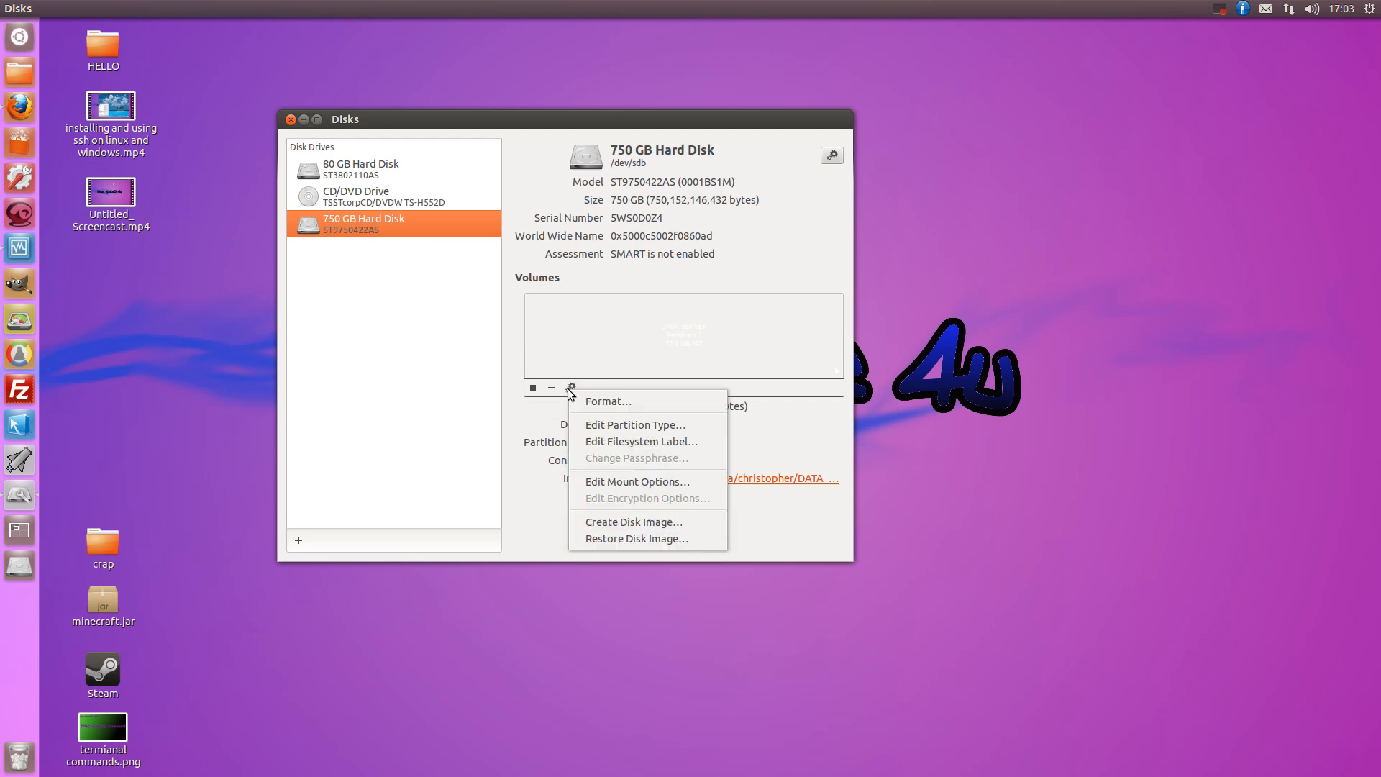
left_click(608, 401)
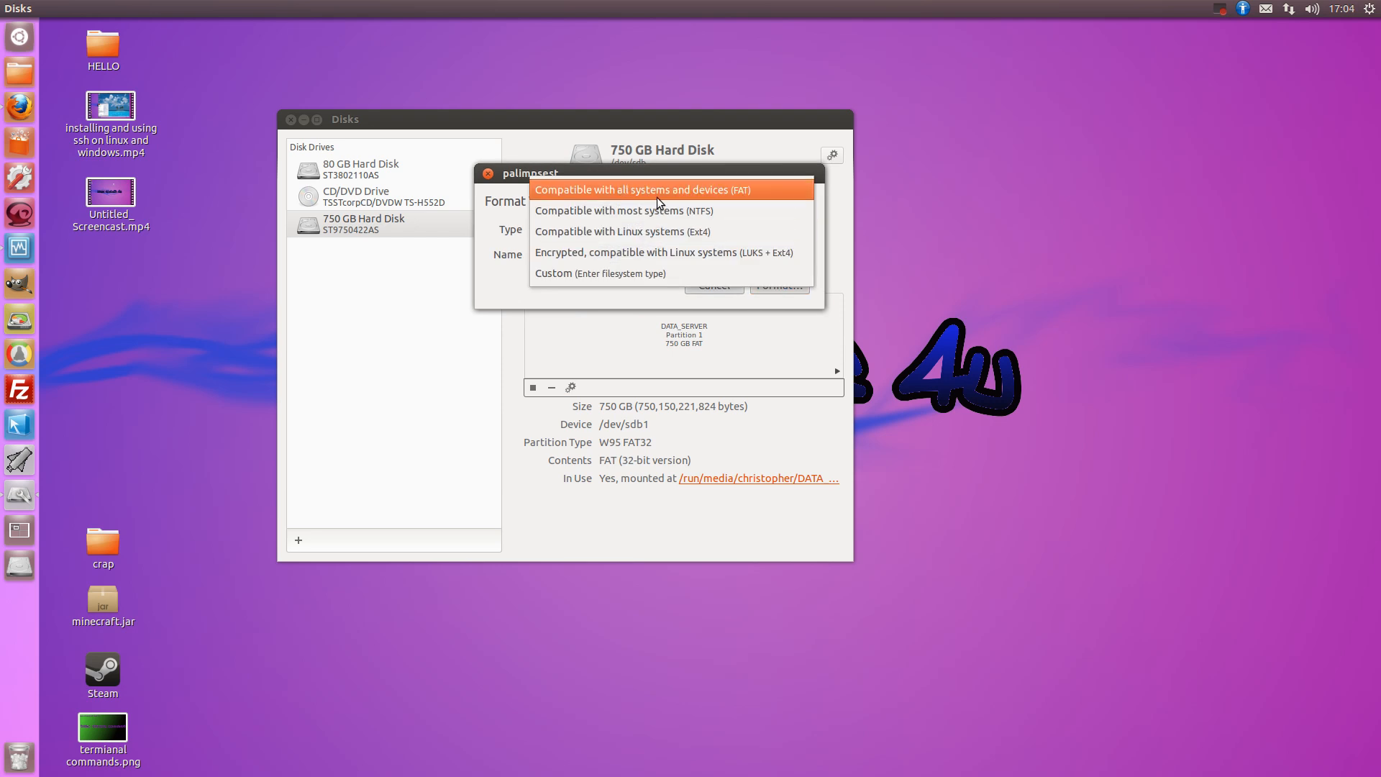
left_click(634, 189)
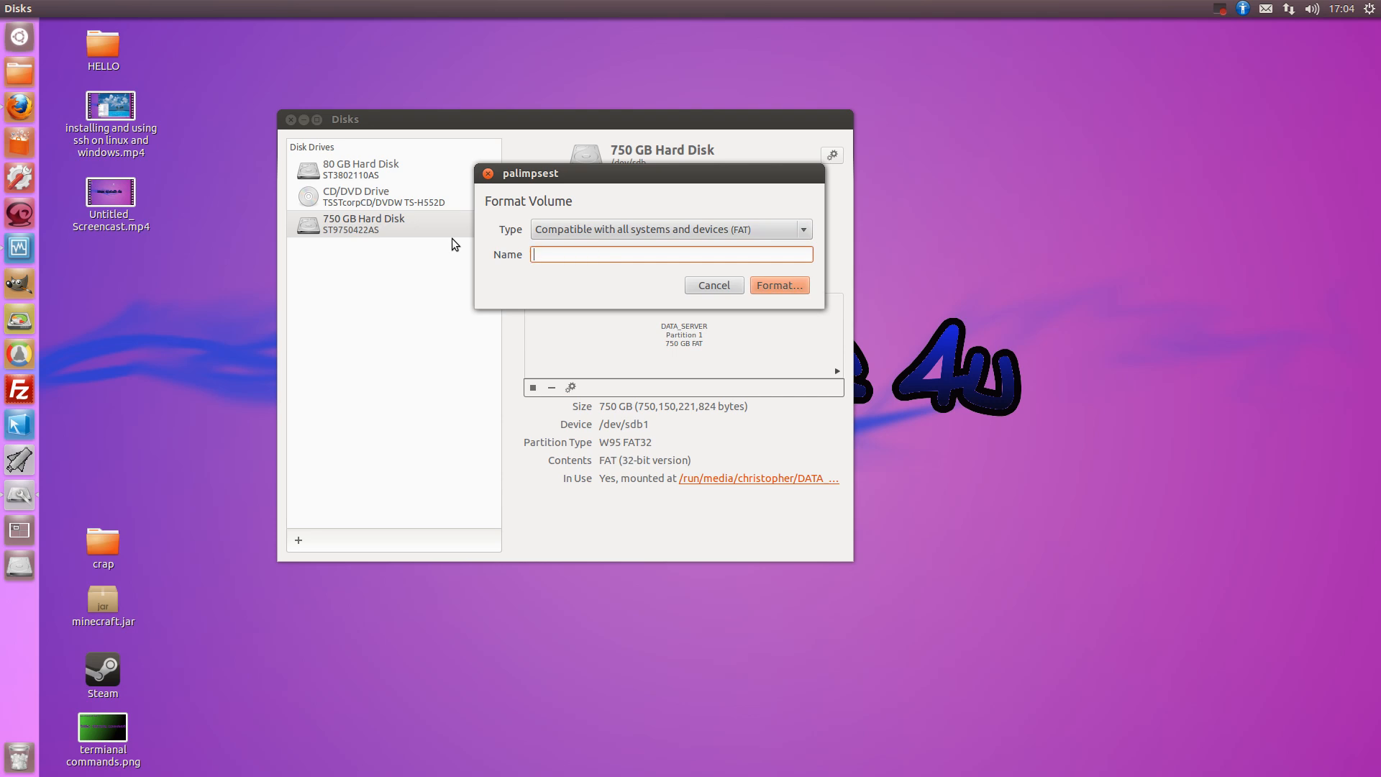
type("data")
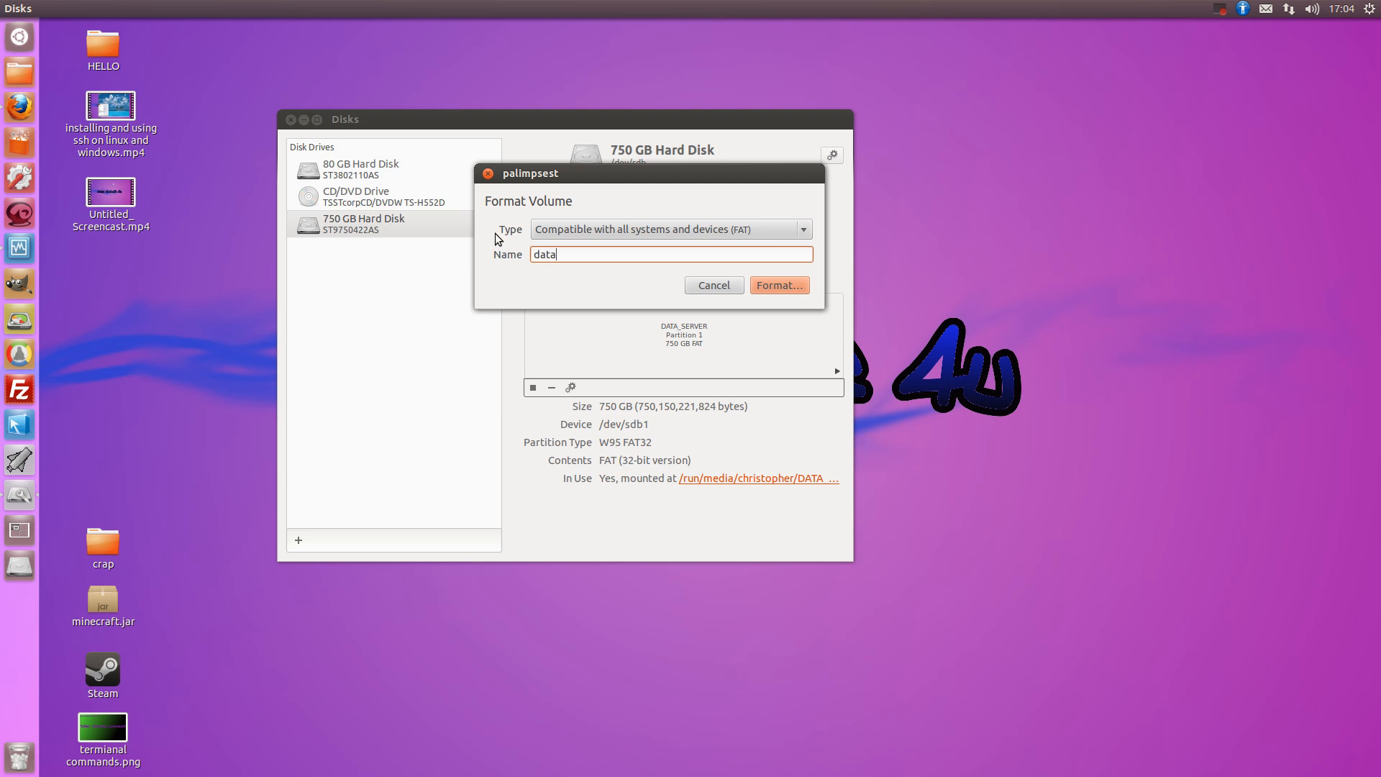
type("dr")
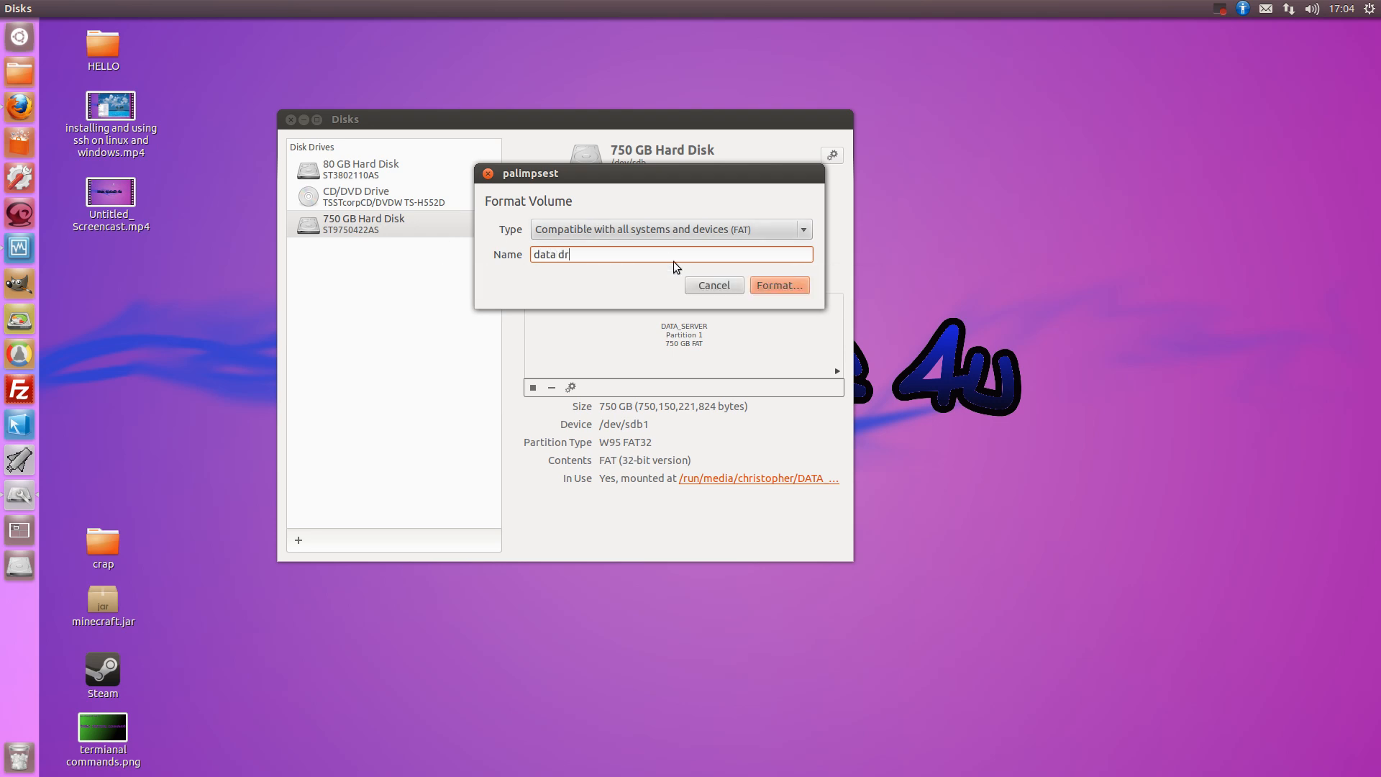
type("ive")
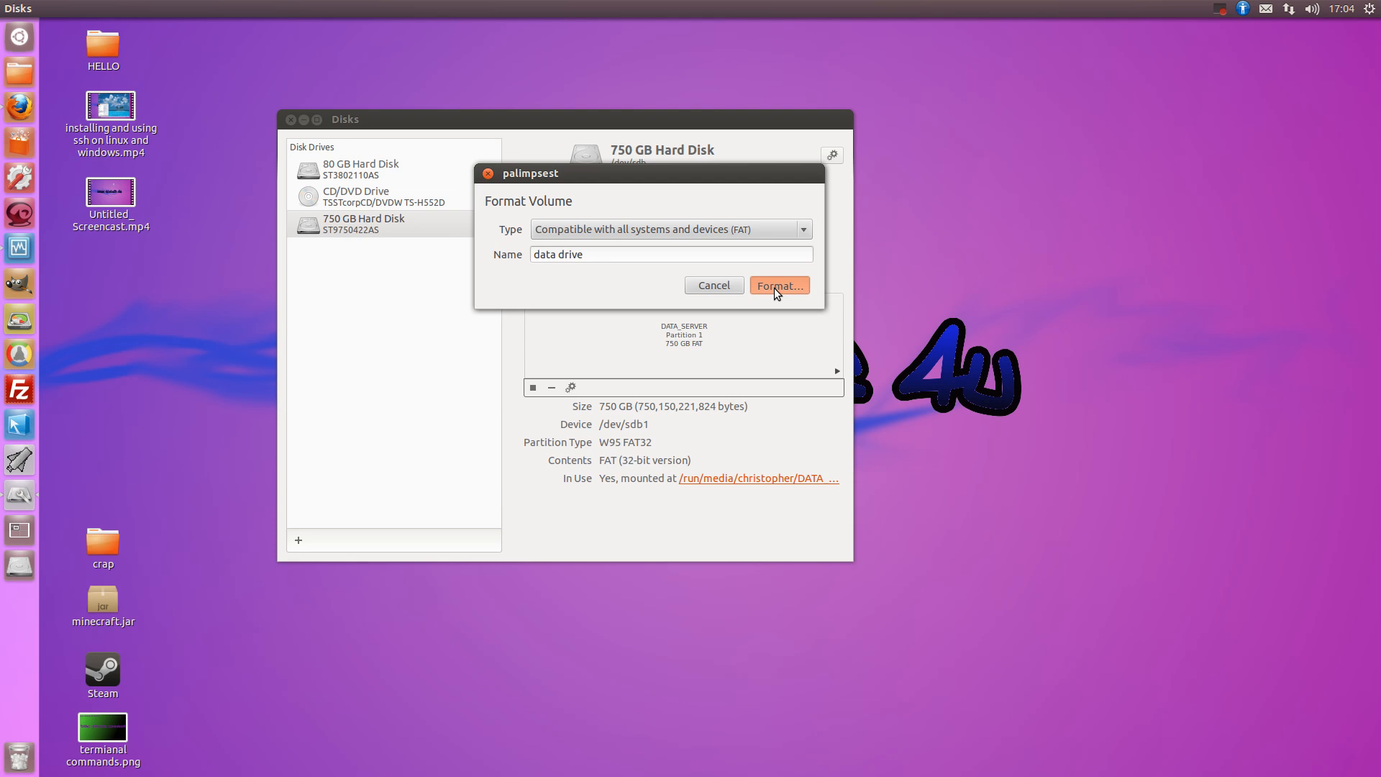
left_click(778, 286)
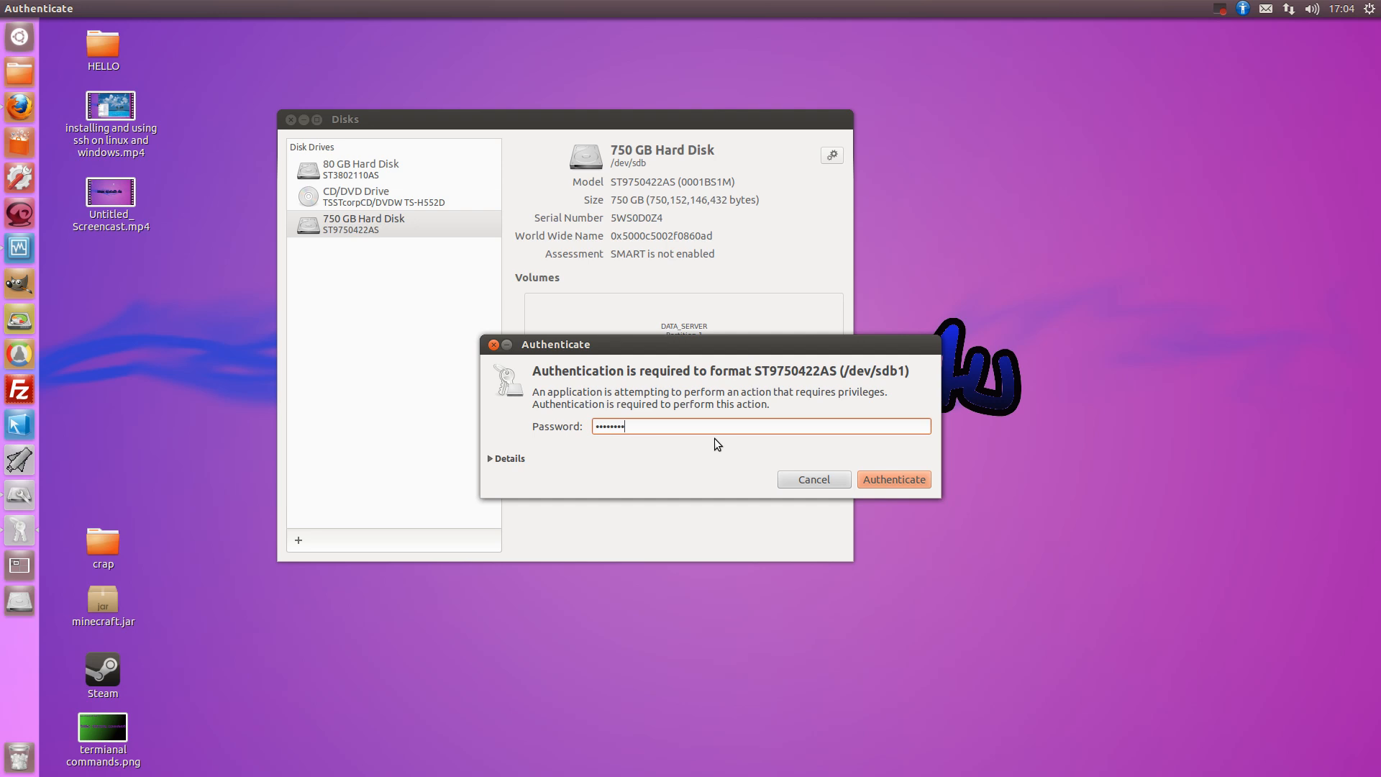
left_click(893, 478)
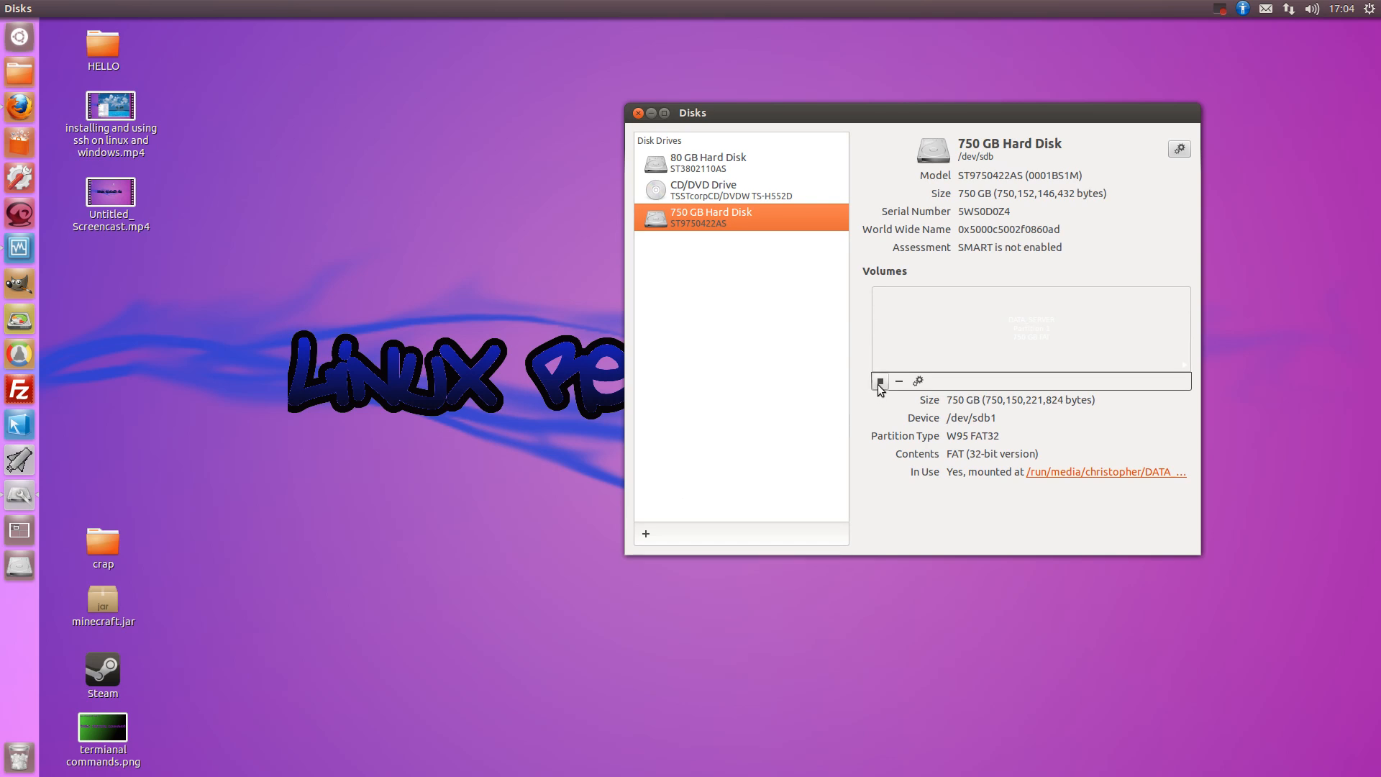
mouse_move(883, 342)
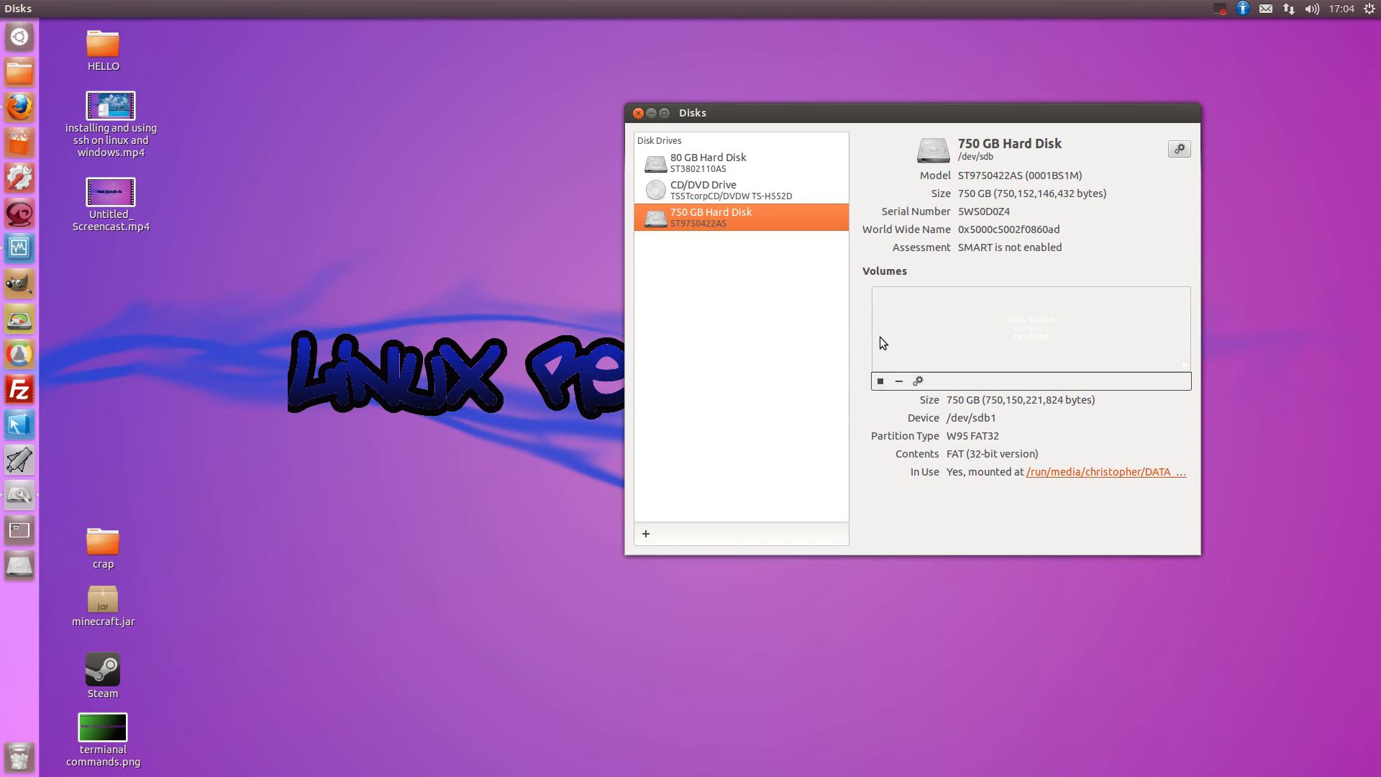
mouse_move(17, 564)
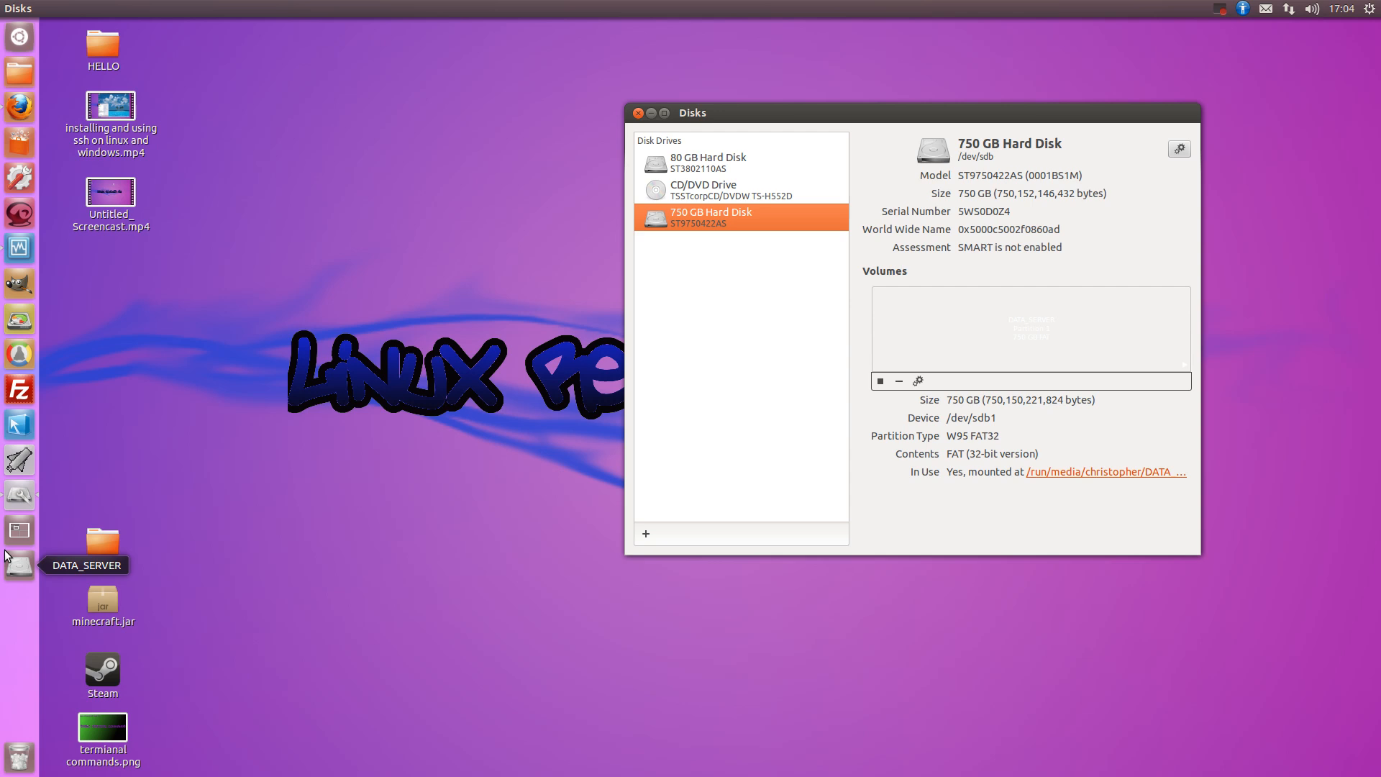
mouse_move(13, 581)
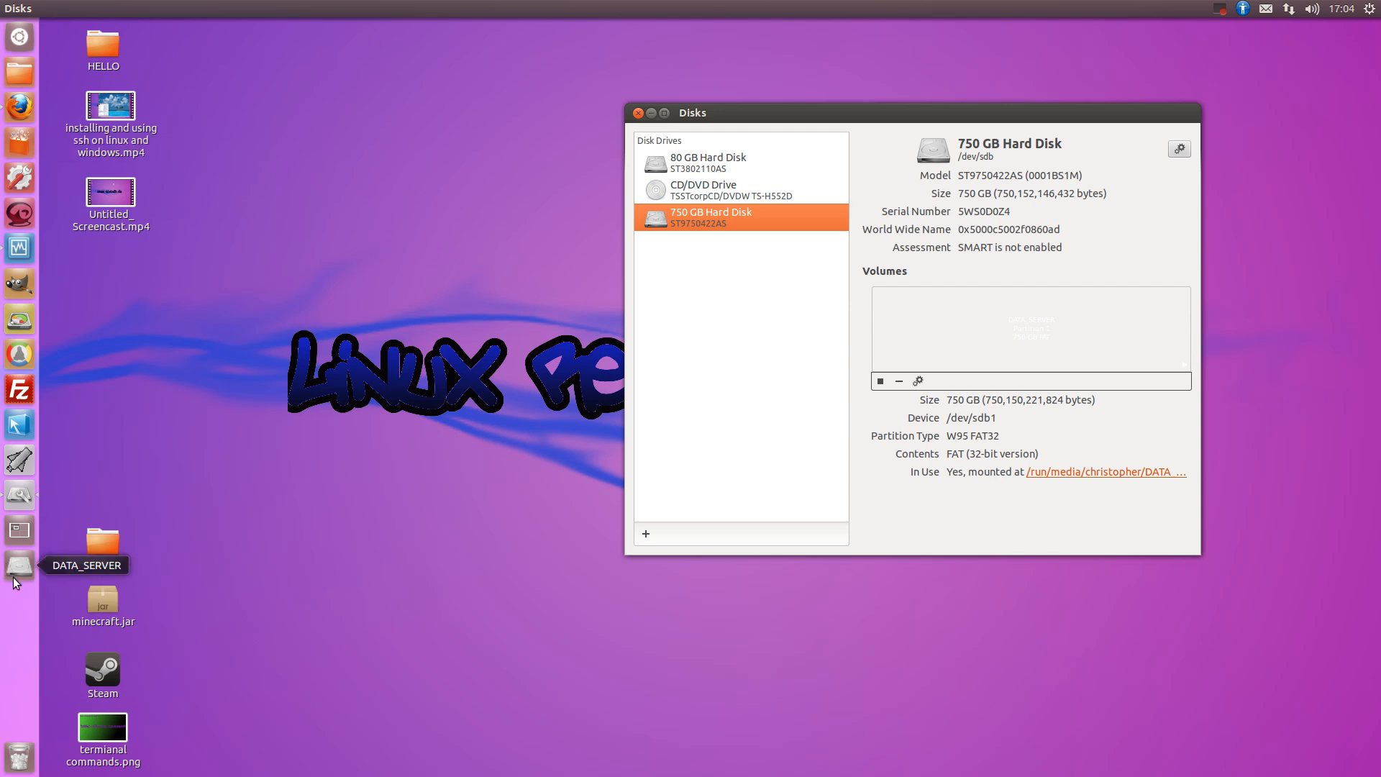
double_click(102, 546)
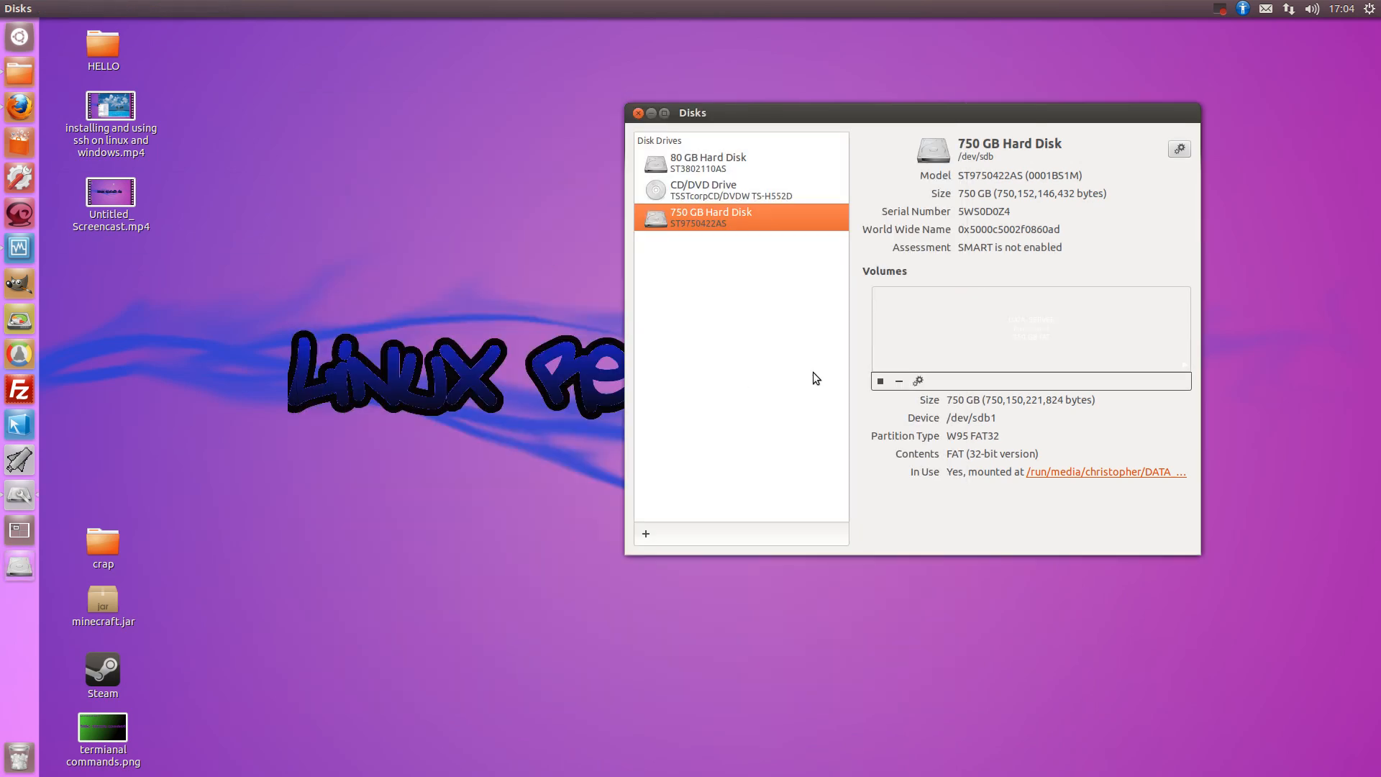
mouse_move(839, 90)
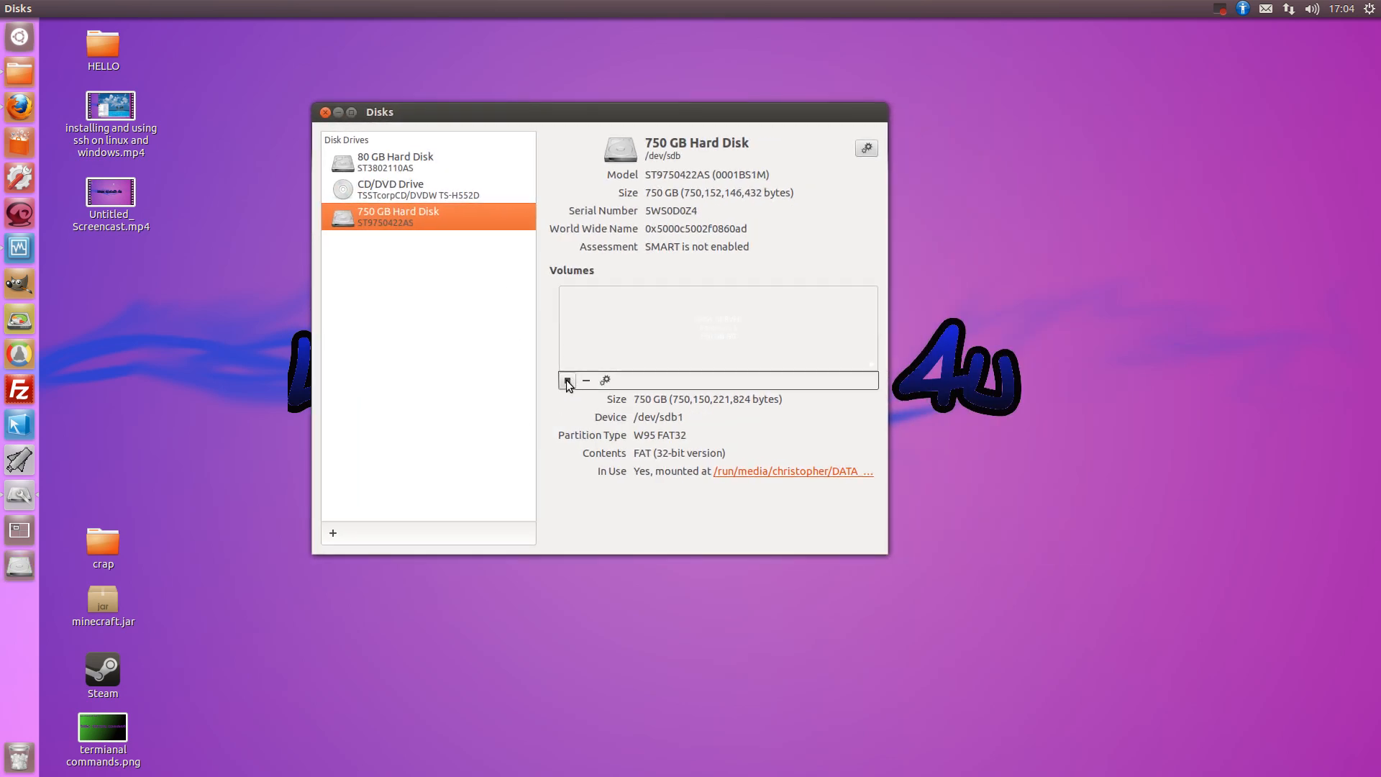
Unmount the FAT32 partition, authenticating with the password
left_click(567, 380)
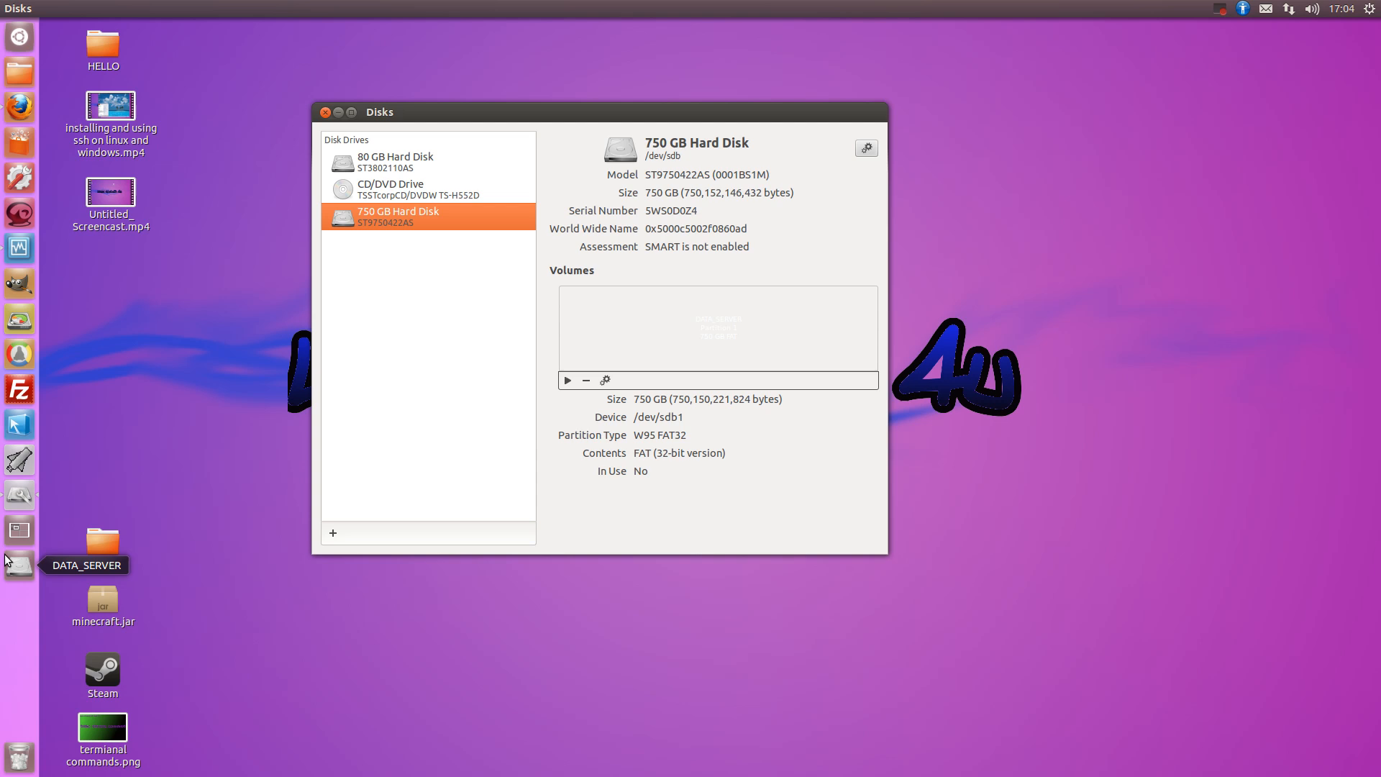
left_click(568, 380)
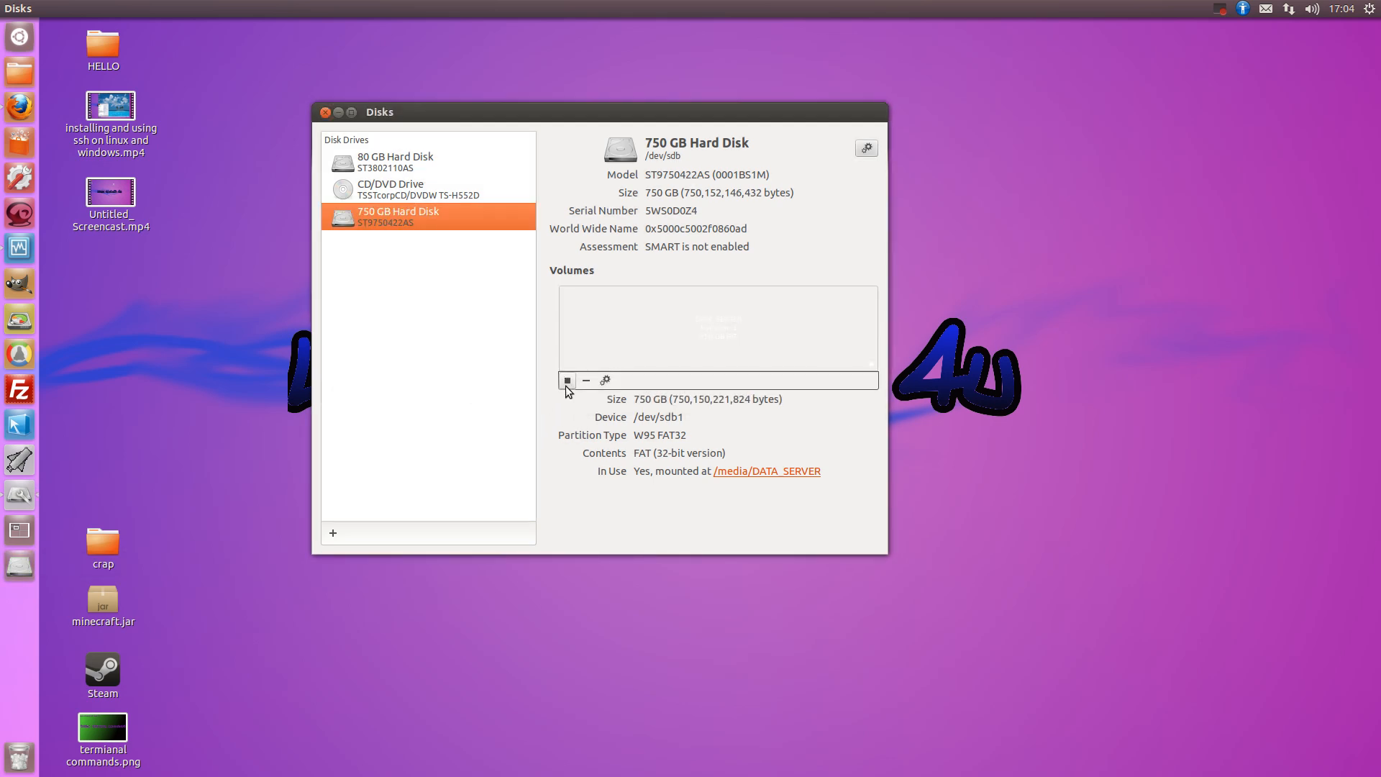
left_click(567, 380)
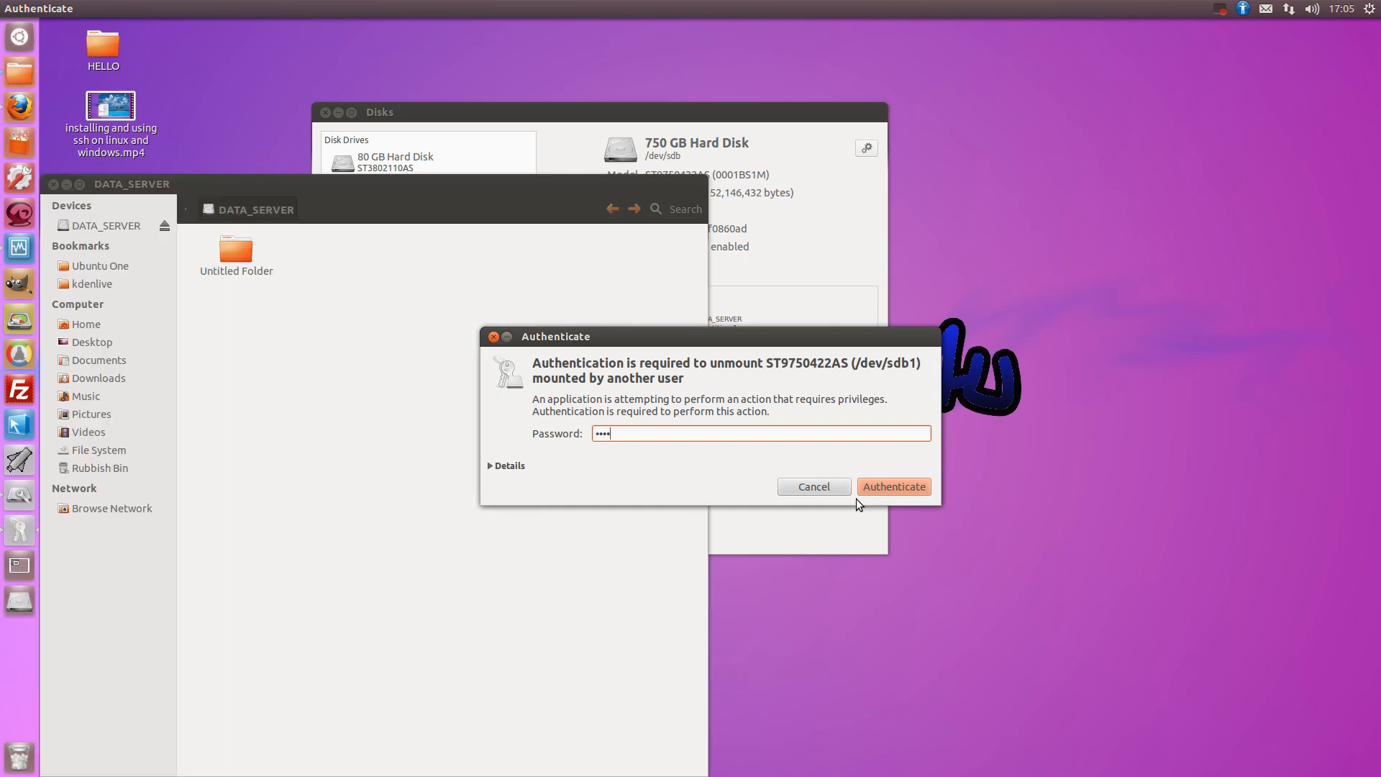
type("••")
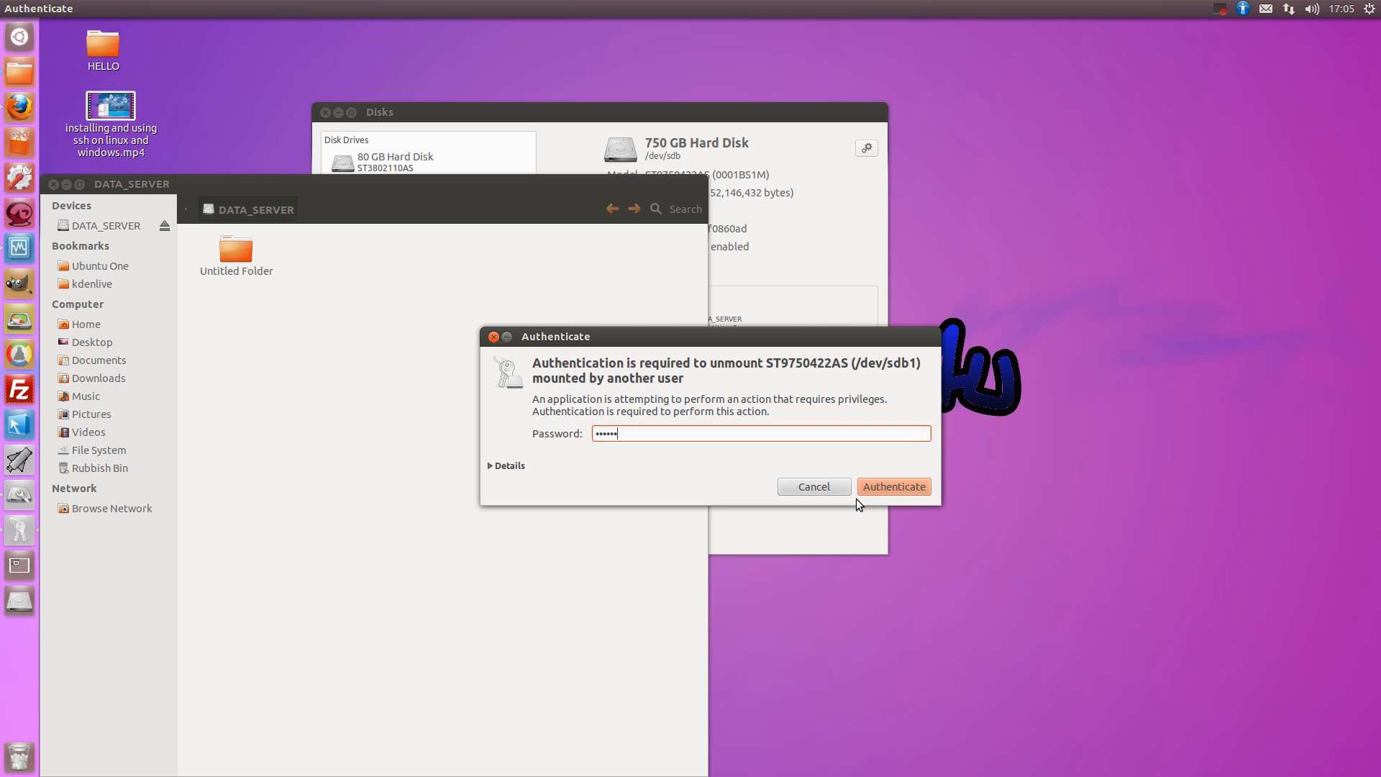
left_click(892, 486)
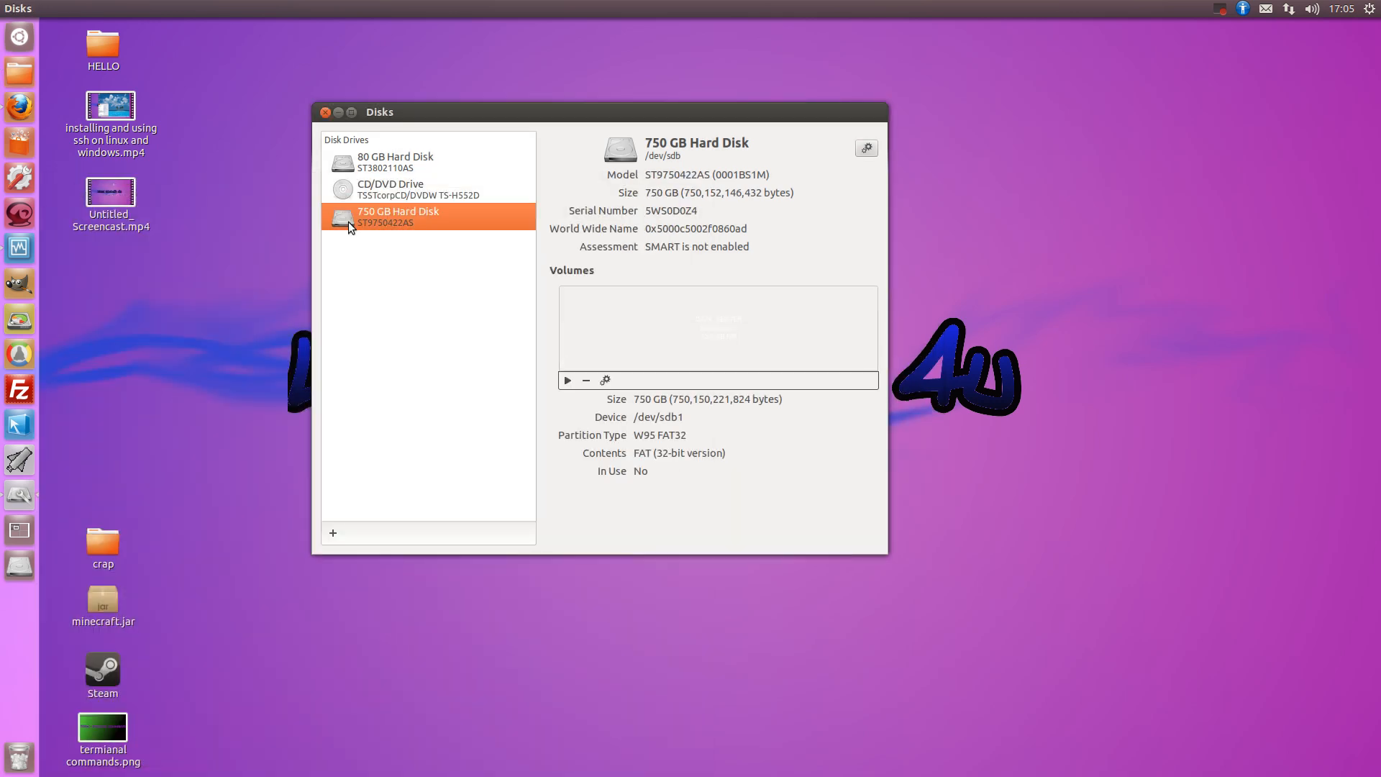
mouse_move(20, 565)
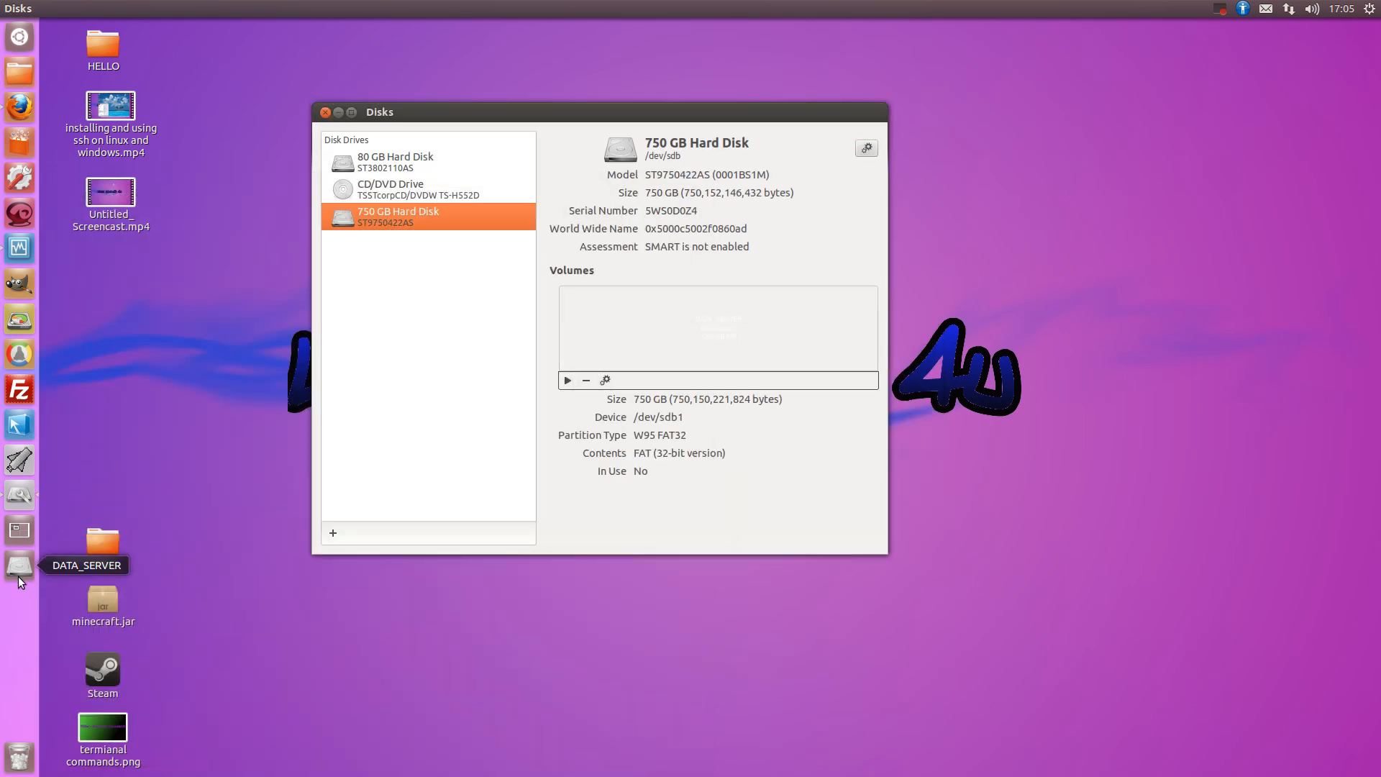
Mount the DATA_SERVER FAT32 partition again and confirm with authentication
left_click(568, 380)
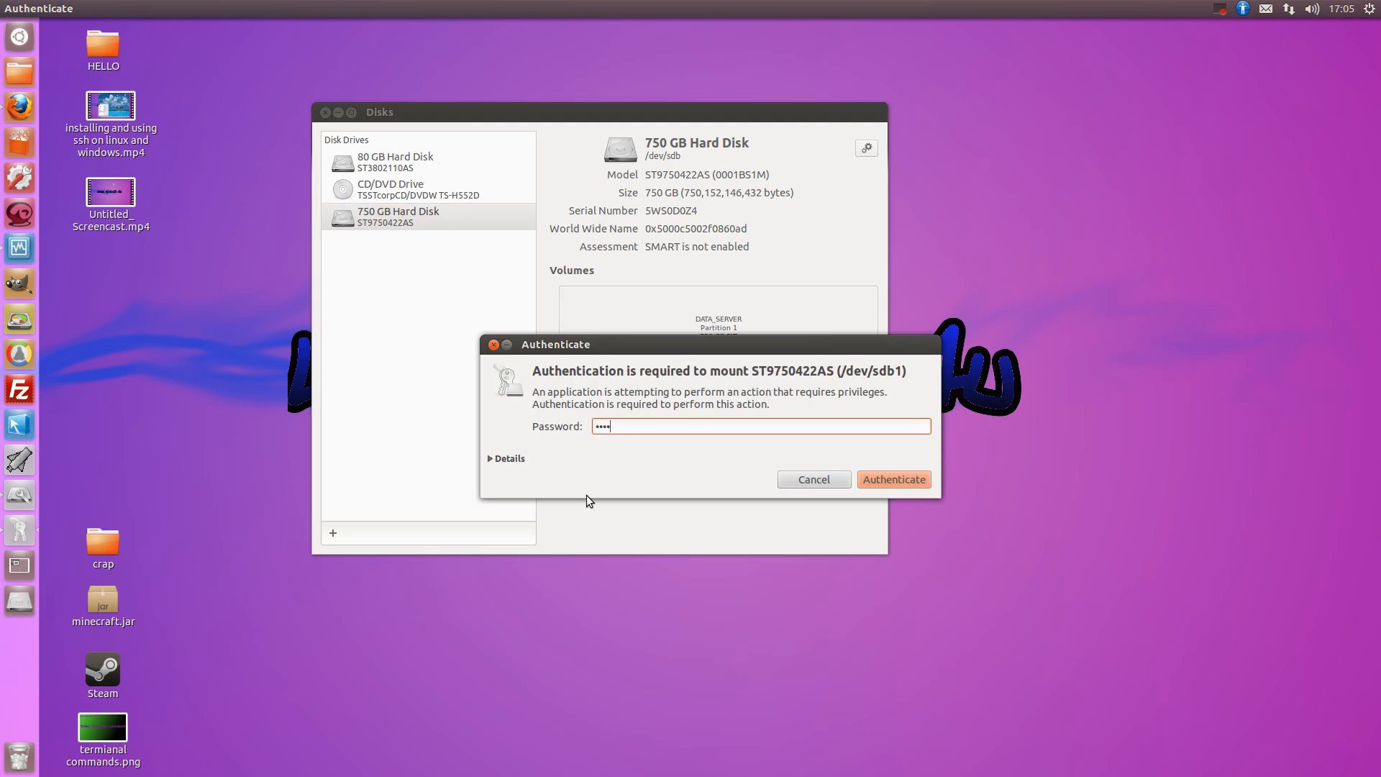
left_click(891, 479)
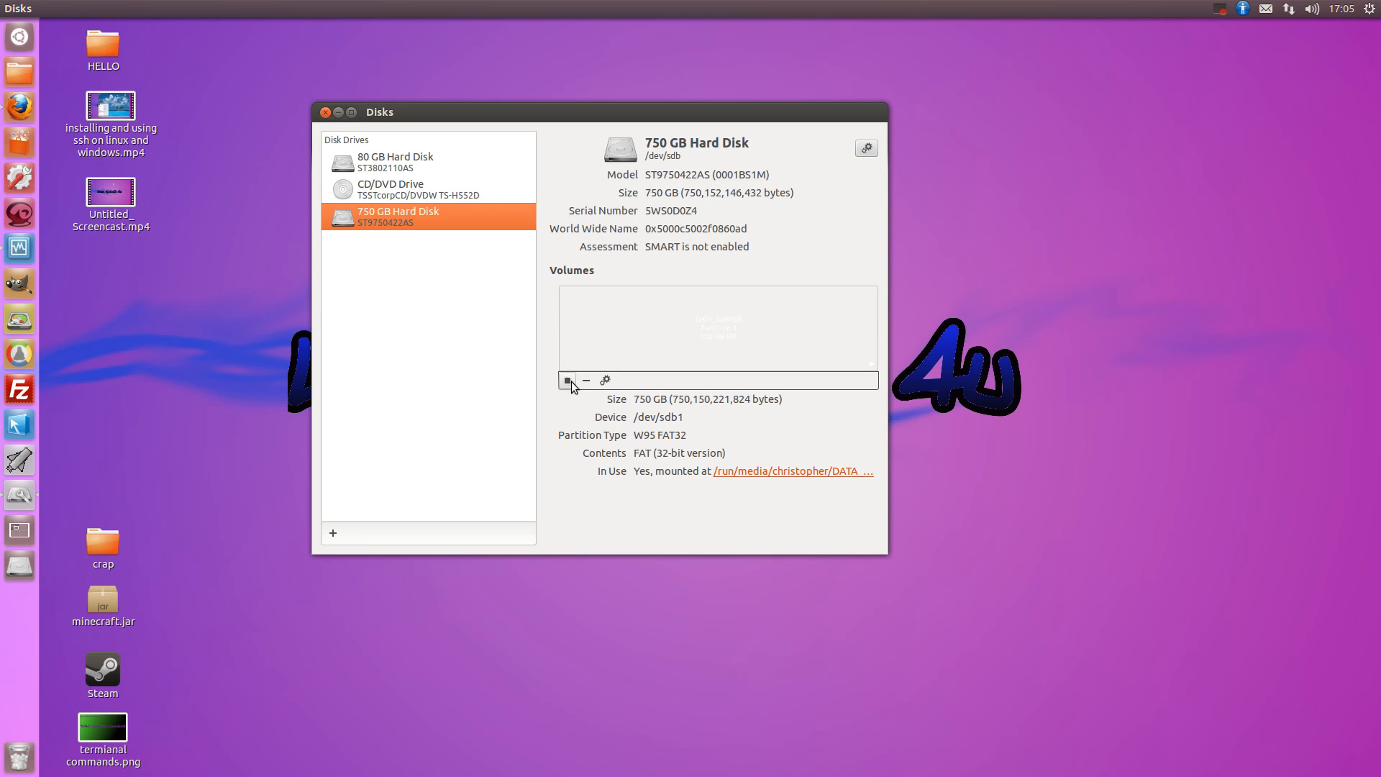
mouse_move(568, 380)
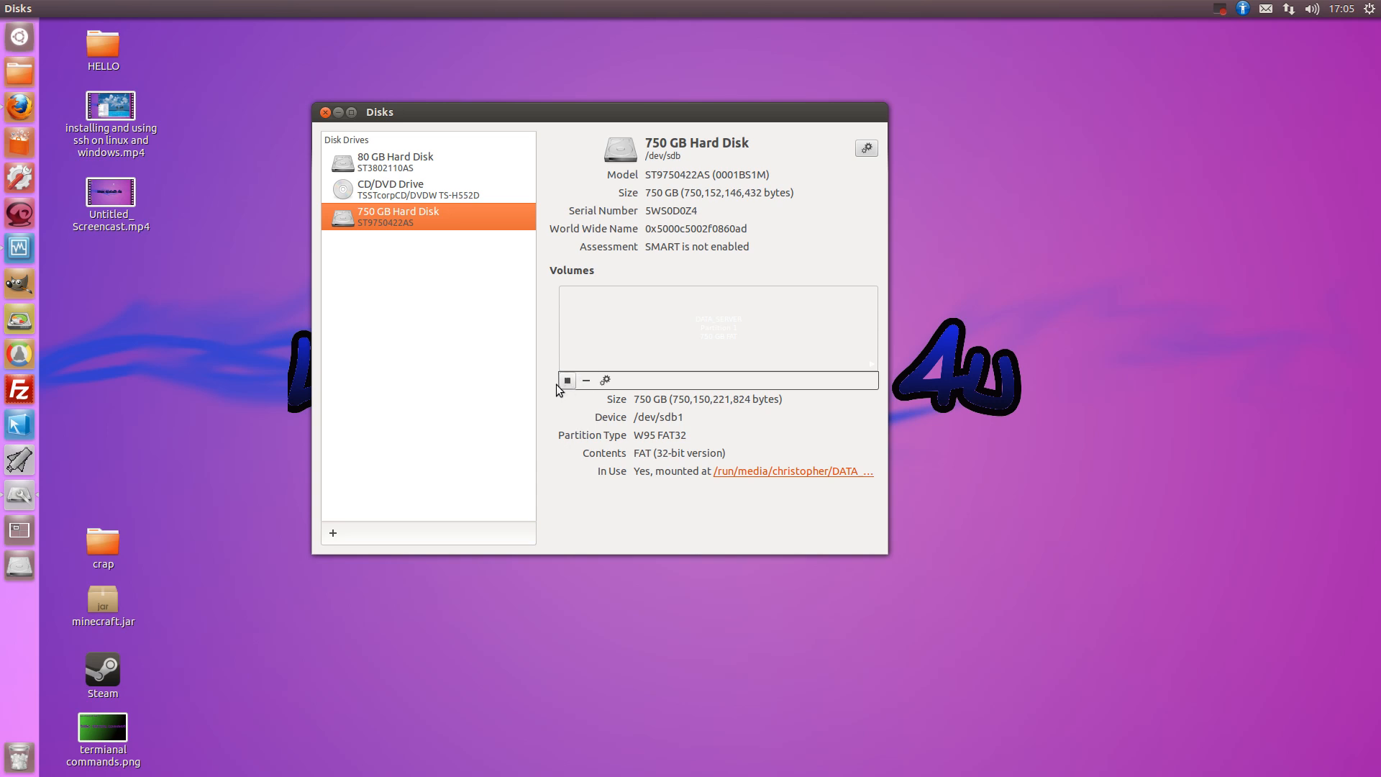
mouse_move(251, 251)
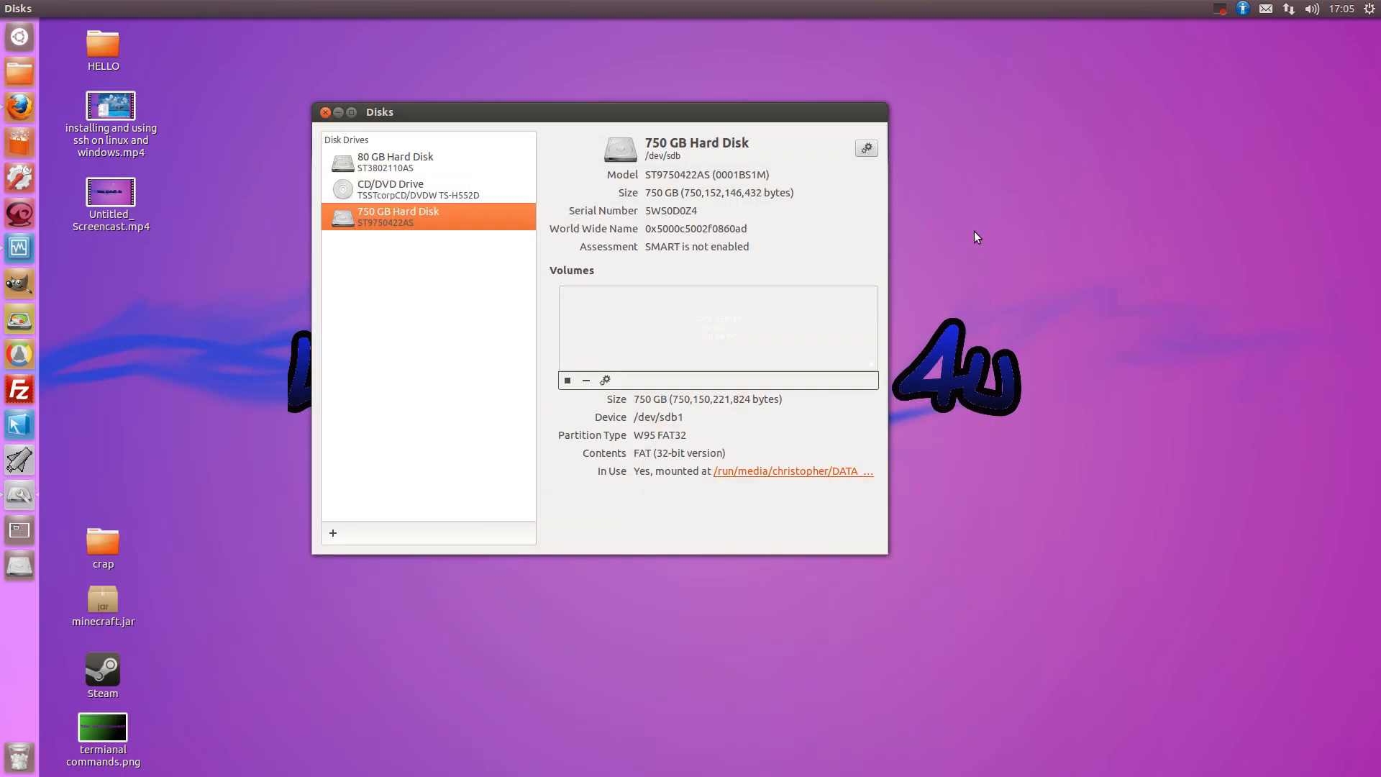
left_click(1219, 9)
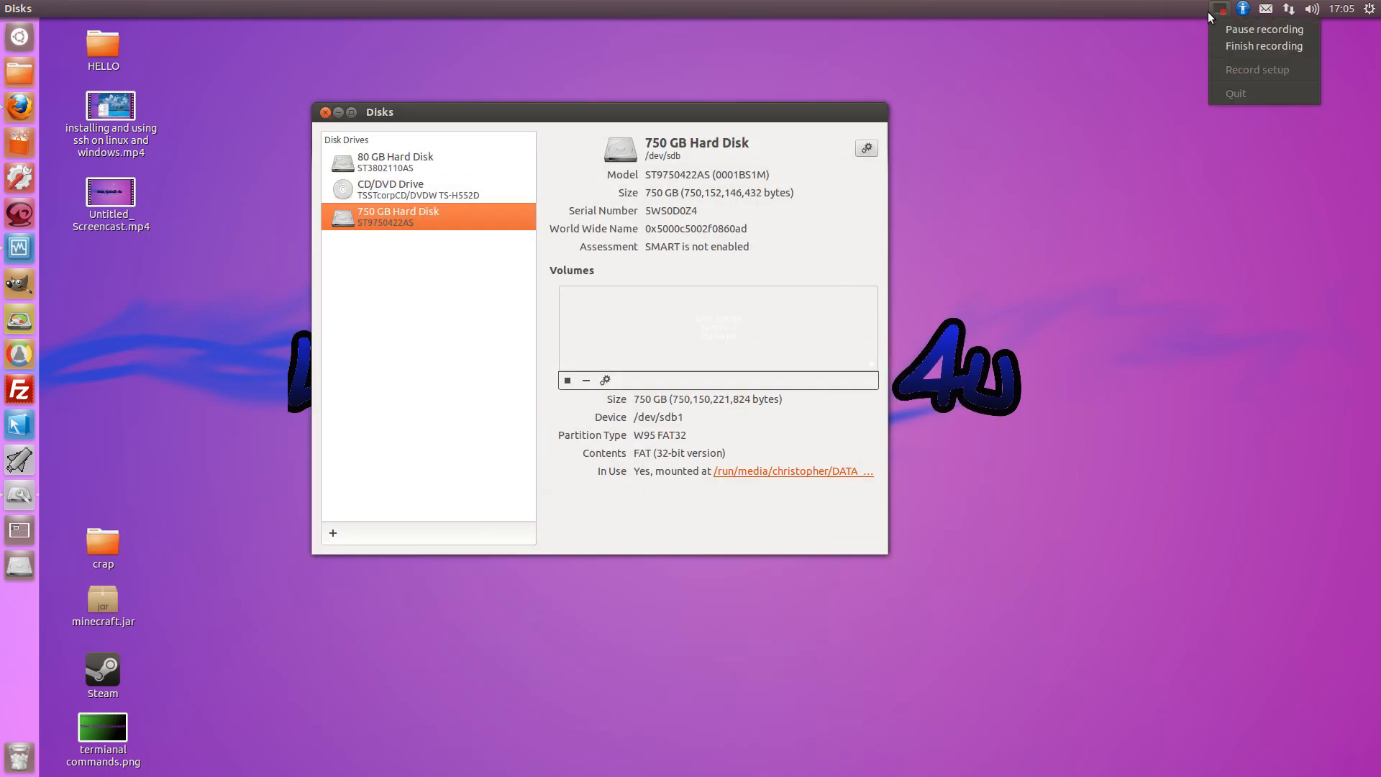